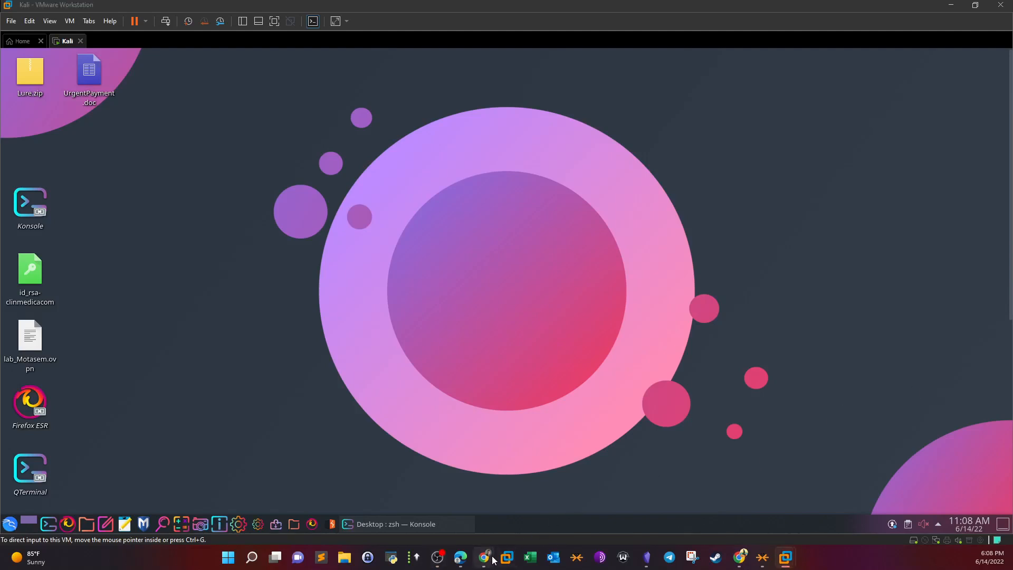
# Bring up the Hack The Box Intro to Blue Team track page scrolled to the top
pyautogui.click(483, 557)
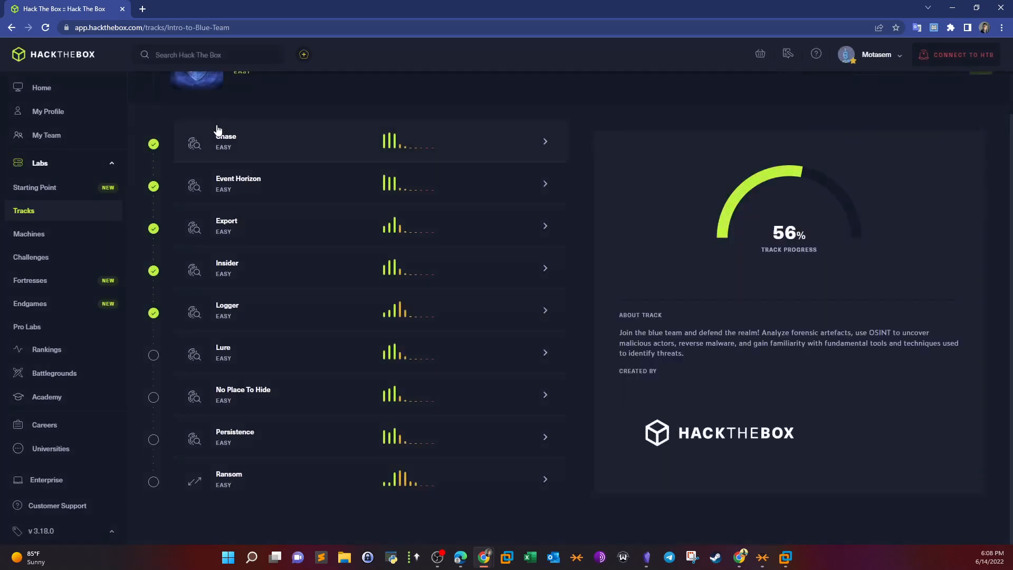
pyautogui.scroll(3)
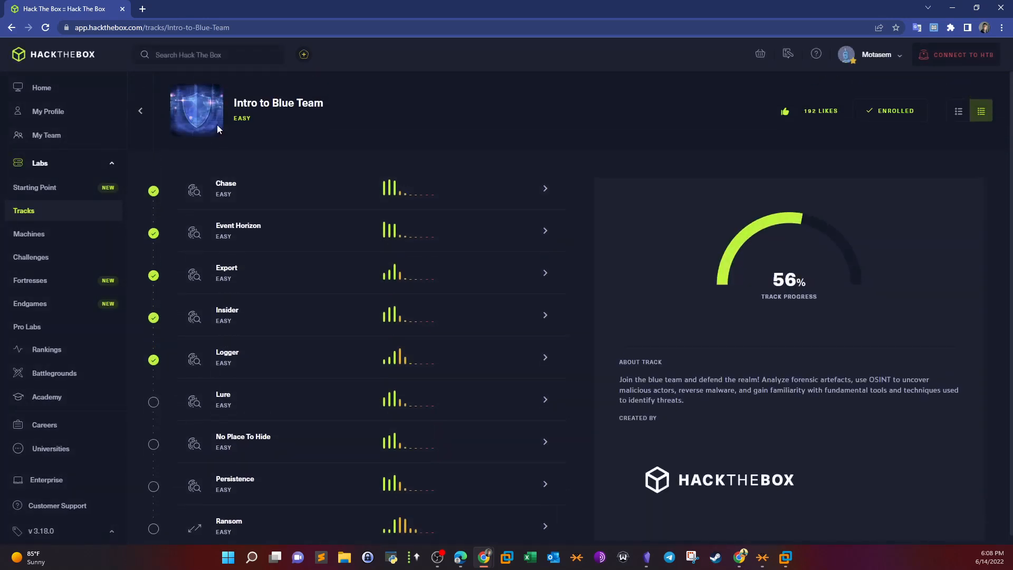
# Review the Lure challenge description about the suspicious Word attachment, then return to the Kali VM
pyautogui.click(30, 256)
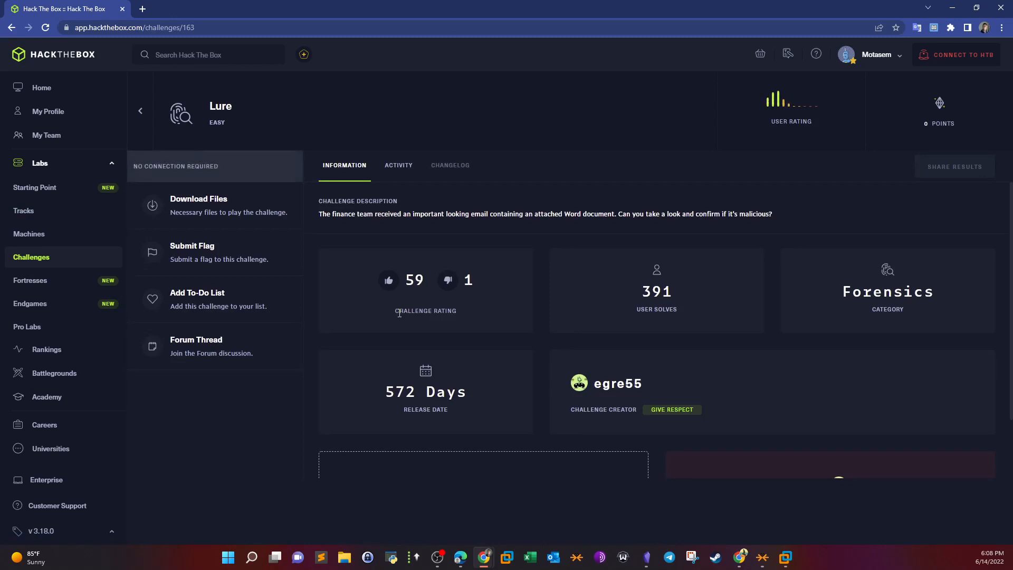
pyautogui.moveTo(352, 218)
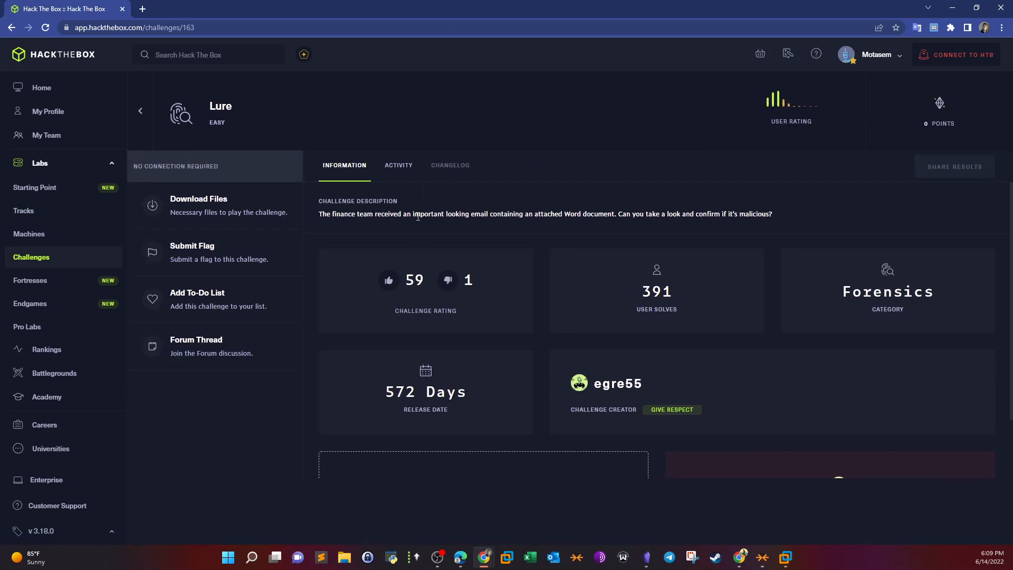
pyautogui.moveTo(594, 226)
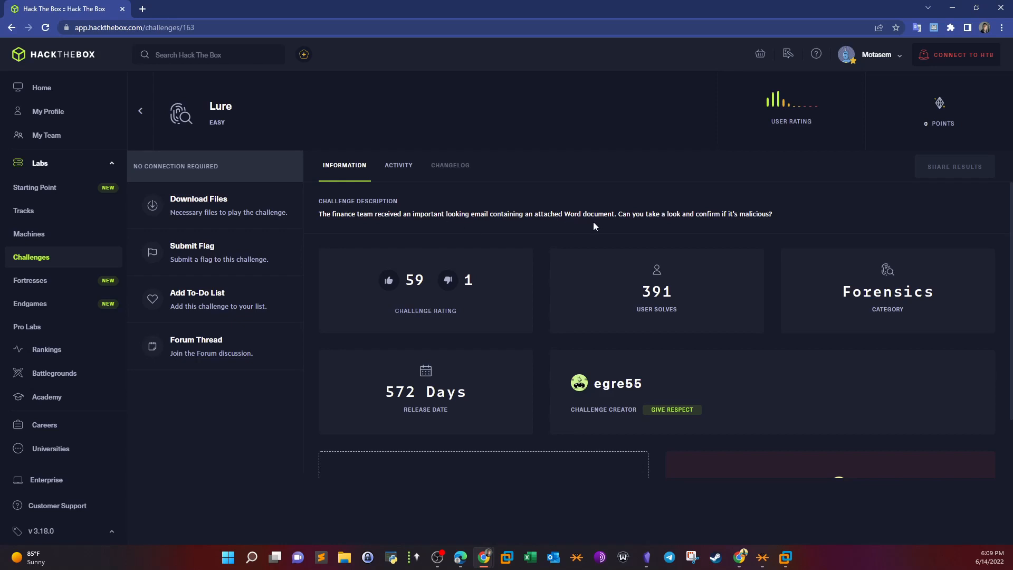
pyautogui.moveTo(647, 229)
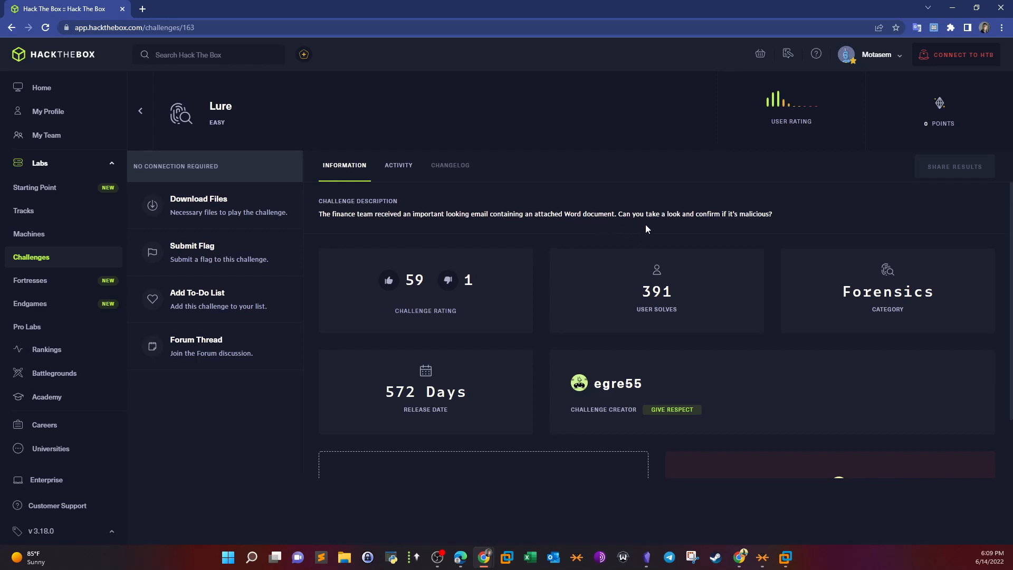
pyautogui.moveTo(782, 219)
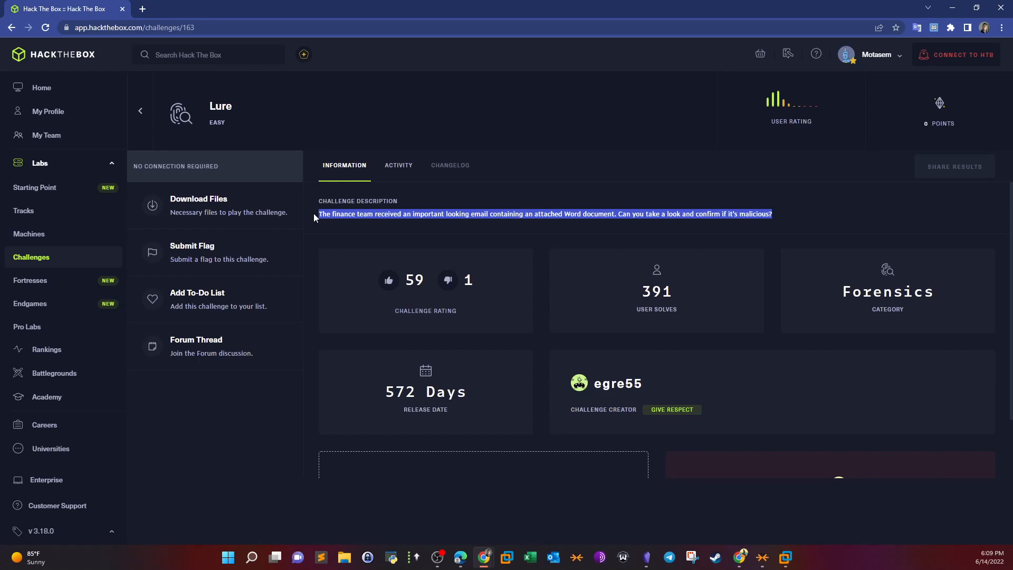
pyautogui.click(416, 215)
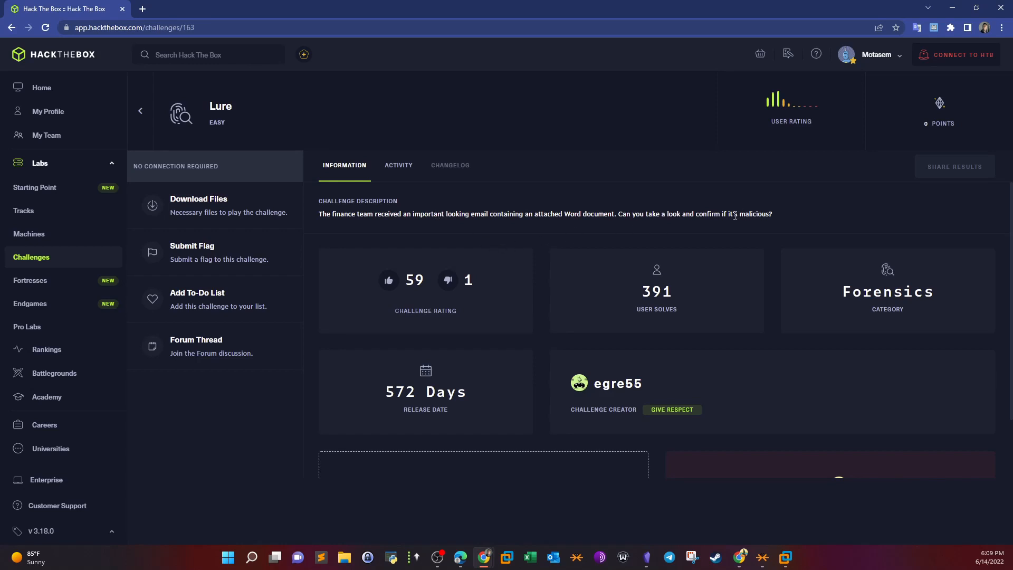
pyautogui.doubleClick(590, 214)
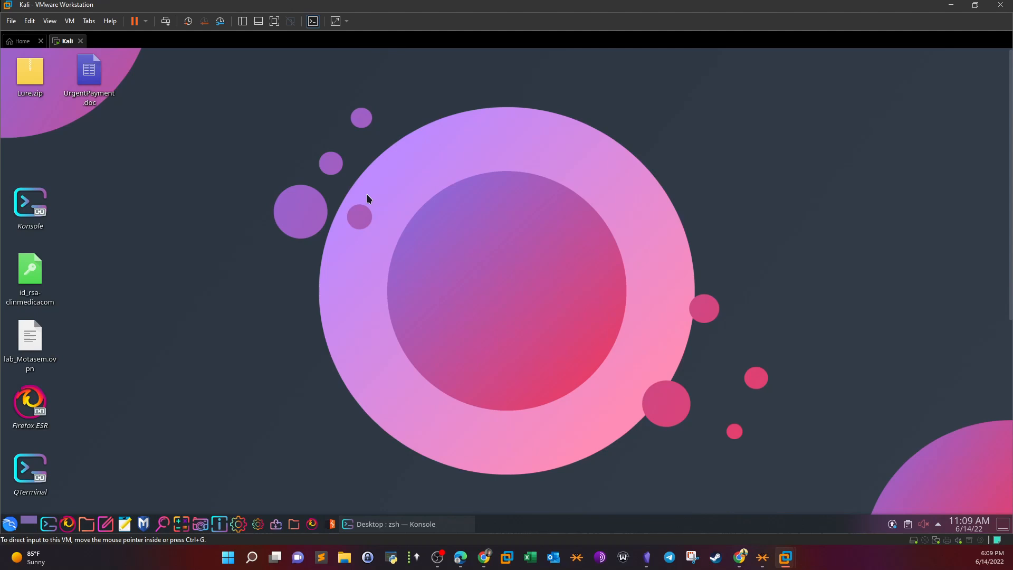
pyautogui.click(89, 71)
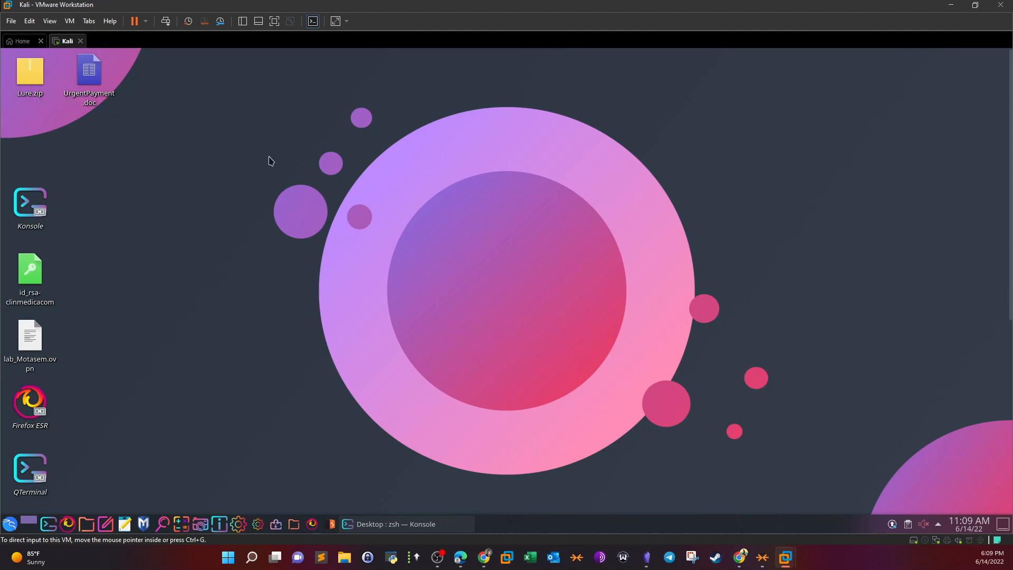
pyautogui.moveTo(208, 173)
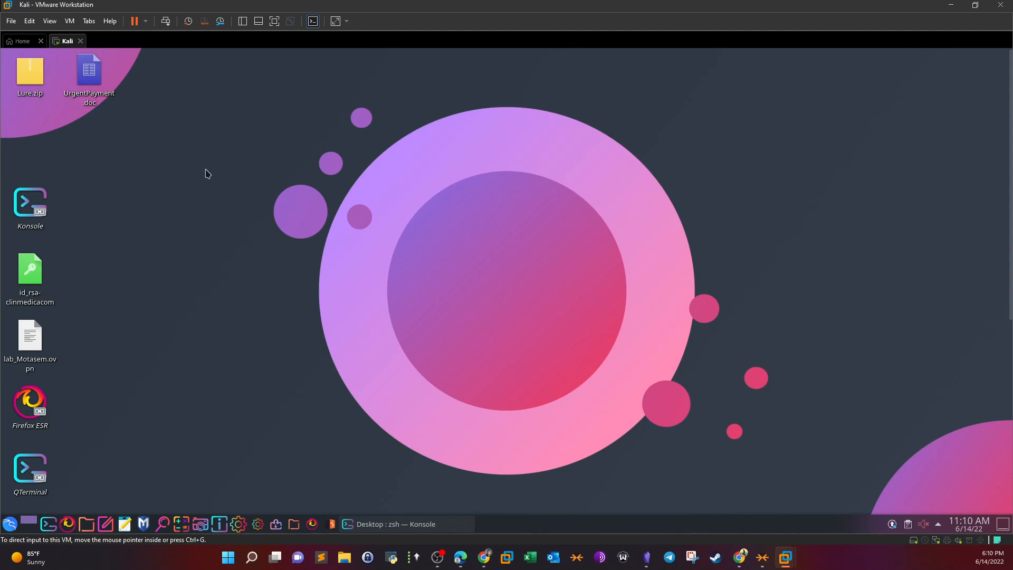
pyautogui.moveTo(145, 120)
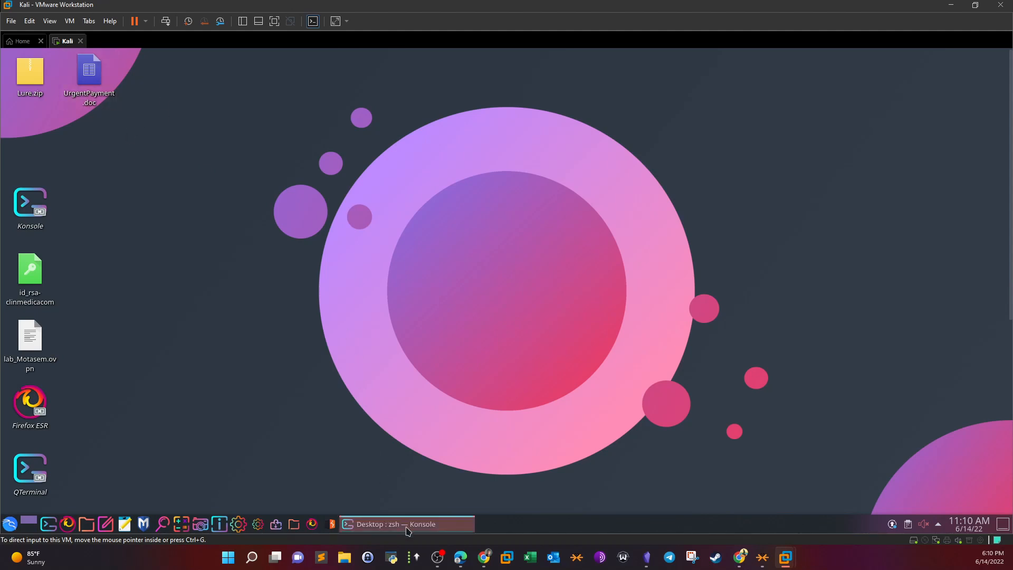
# Bring the Desktop zsh Konsole terminal to the front
pyautogui.click(405, 524)
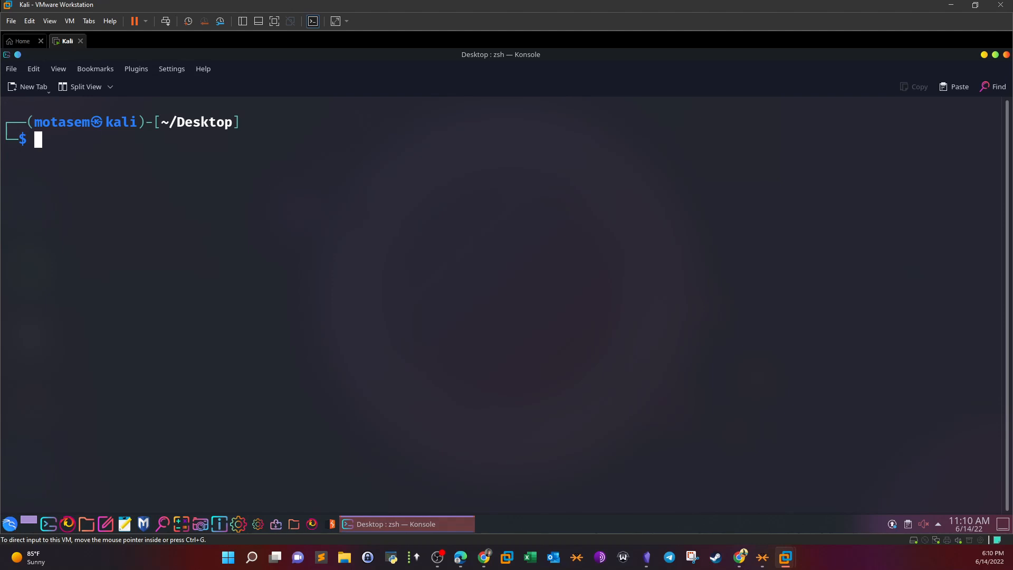
pyautogui.moveTo(374, 235)
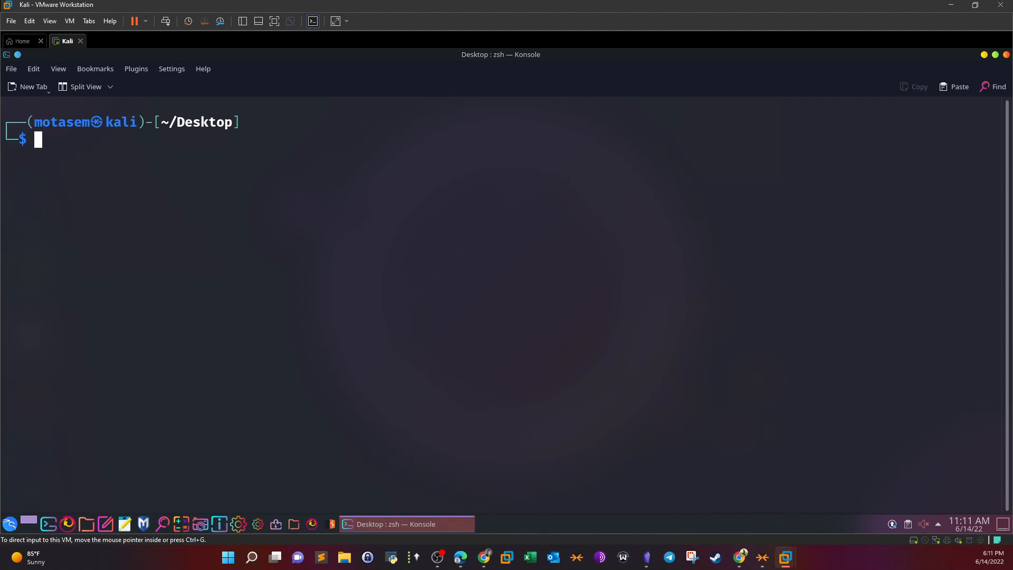
pyautogui.moveTo(421, 266)
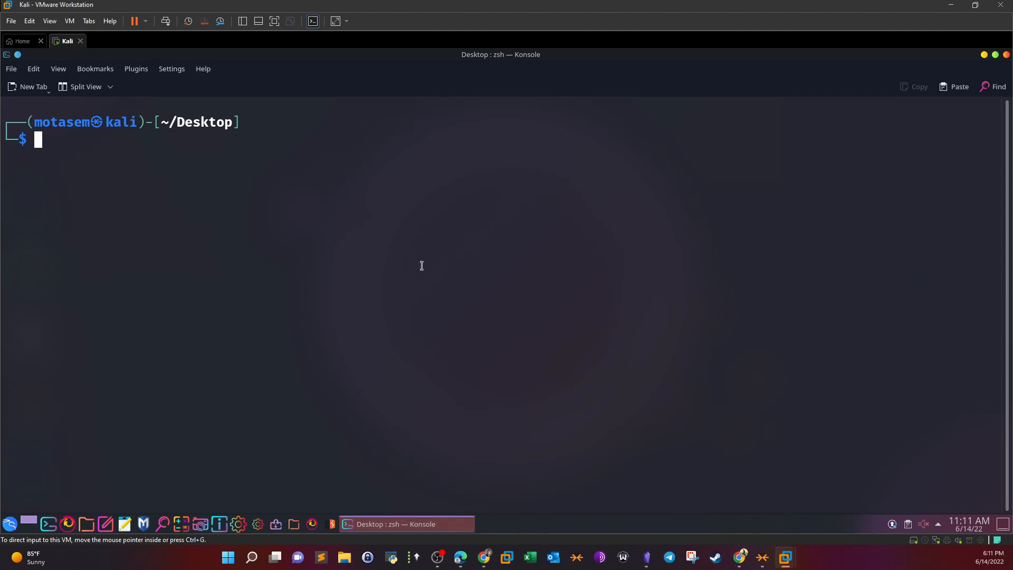
# Run olevba UrgentPayment.doc --reveal --decode and scroll through the Document_Open macro output
pyautogui.write('olevba UrgentPayment.doc --reveal --decode')
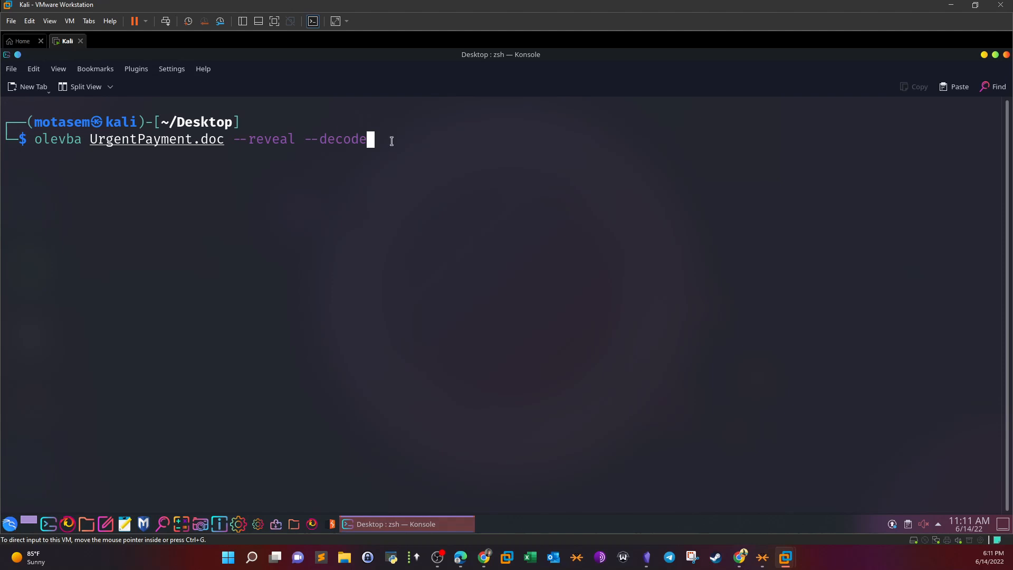
pyautogui.moveTo(390, 140)
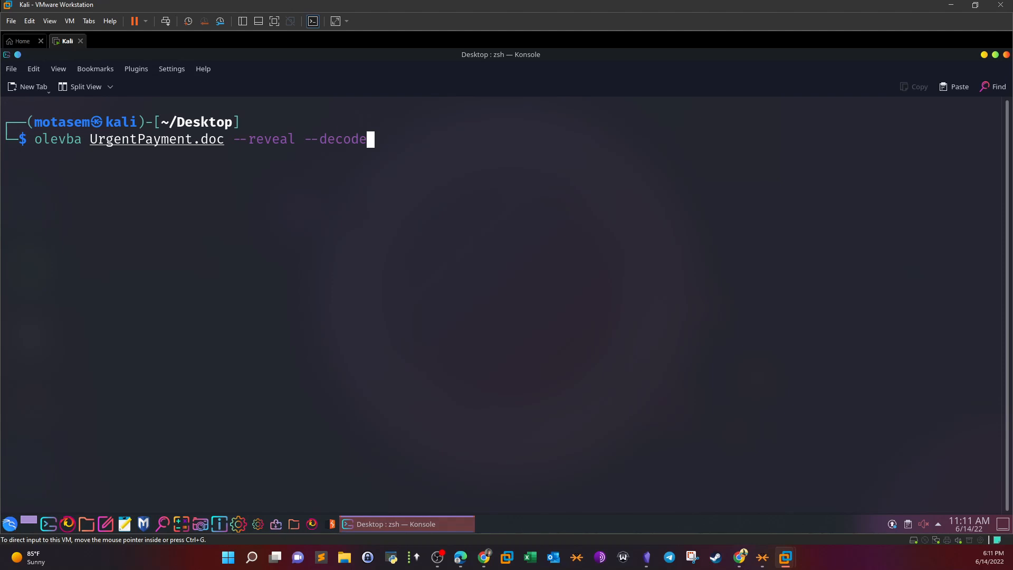
pyautogui.press('Return')
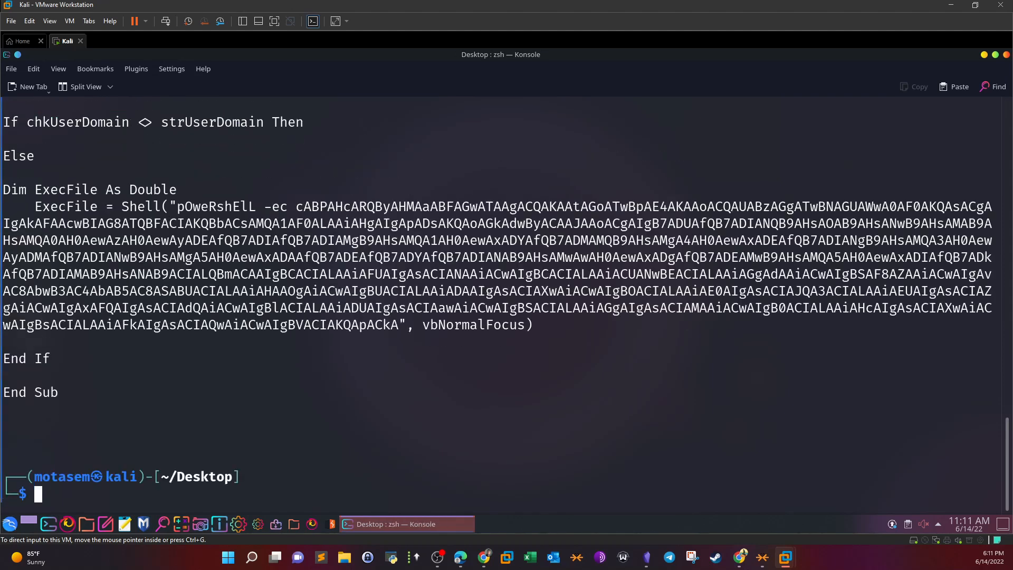
pyautogui.scroll(3)
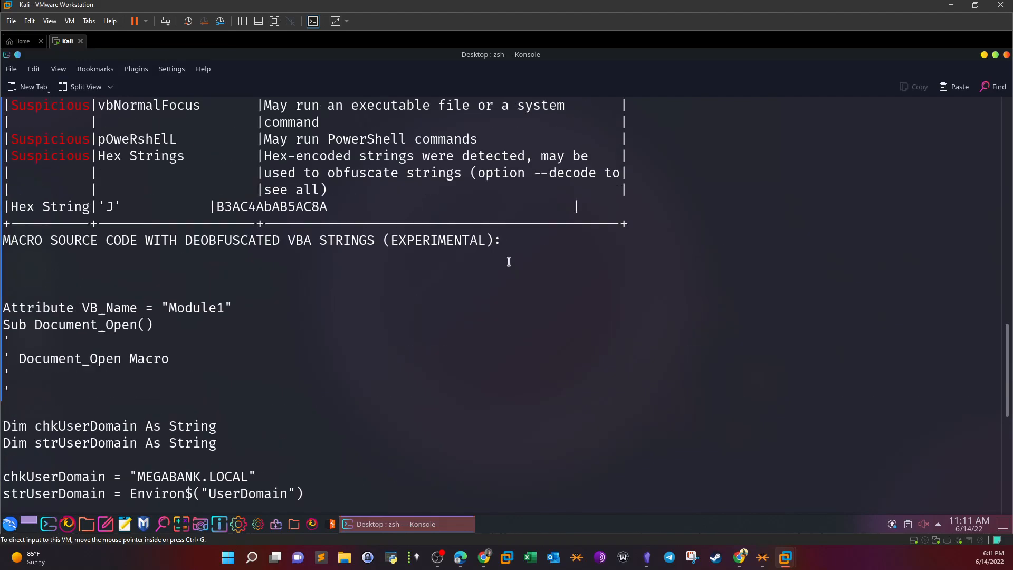
pyautogui.scroll(3)
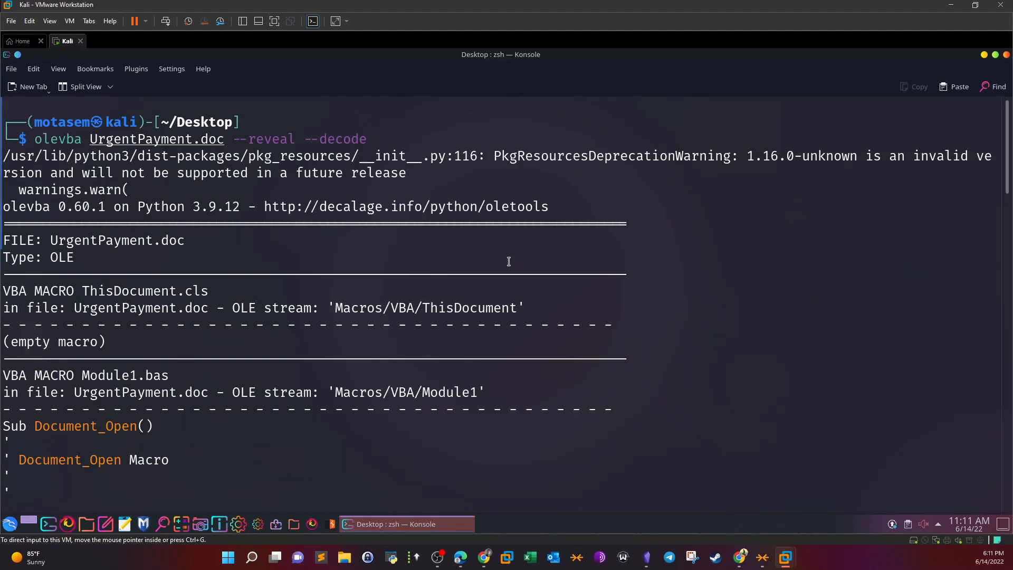
pyautogui.moveTo(219, 182)
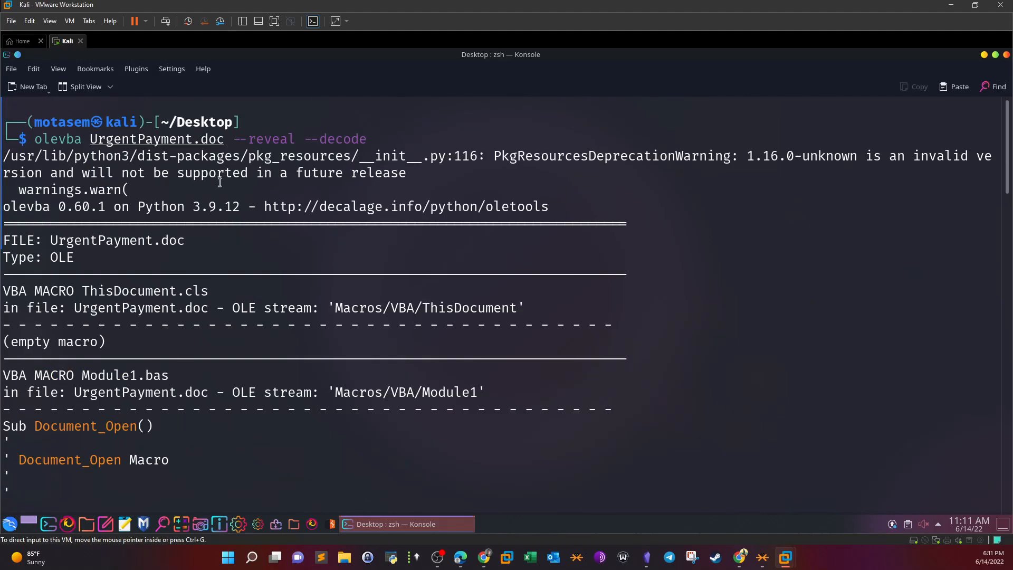
pyautogui.scroll(-3)
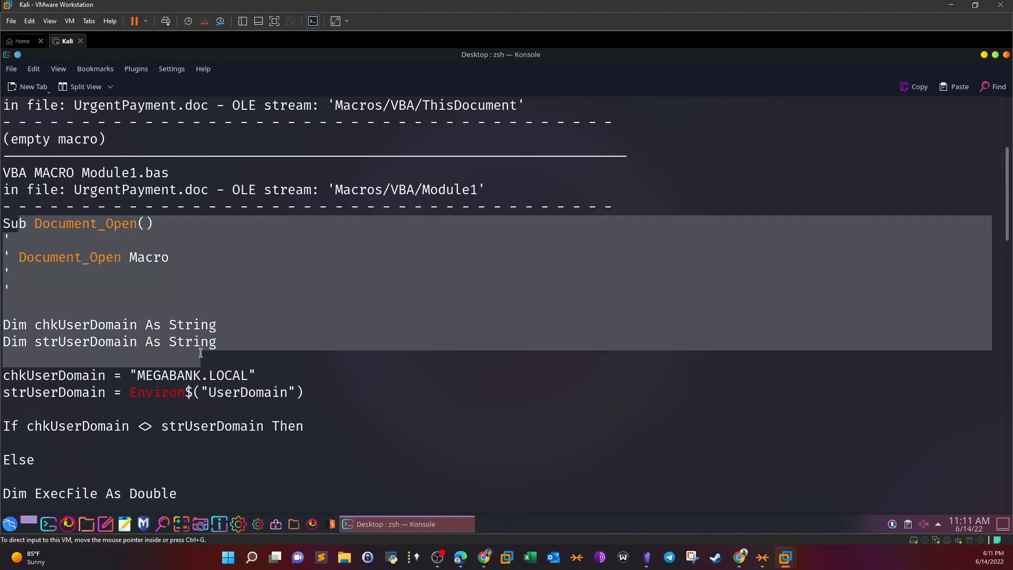
# Select the base64 payload after the PowerShell -ec flag in the macro output
pyautogui.scroll(-3)
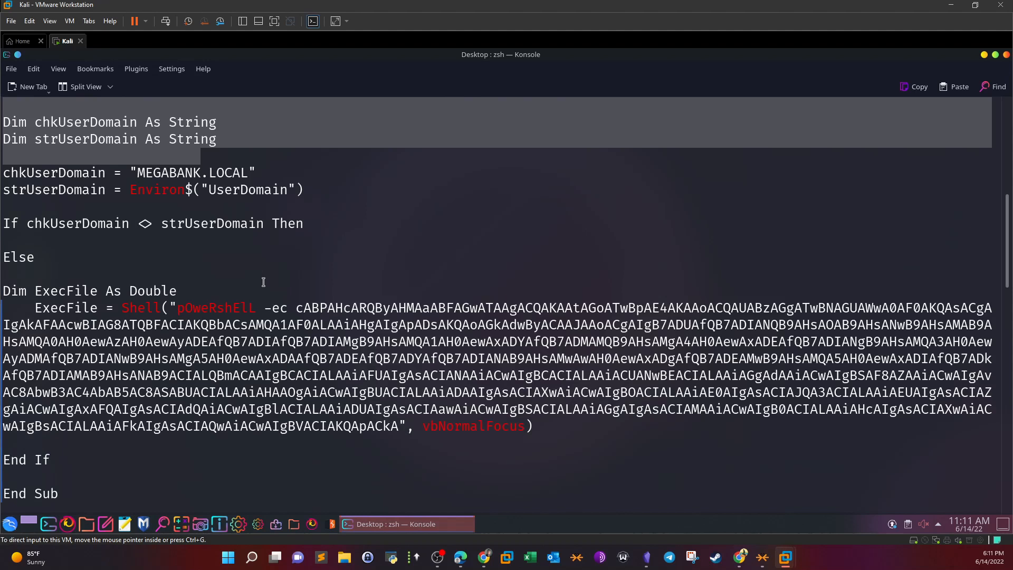
pyautogui.moveTo(117, 312)
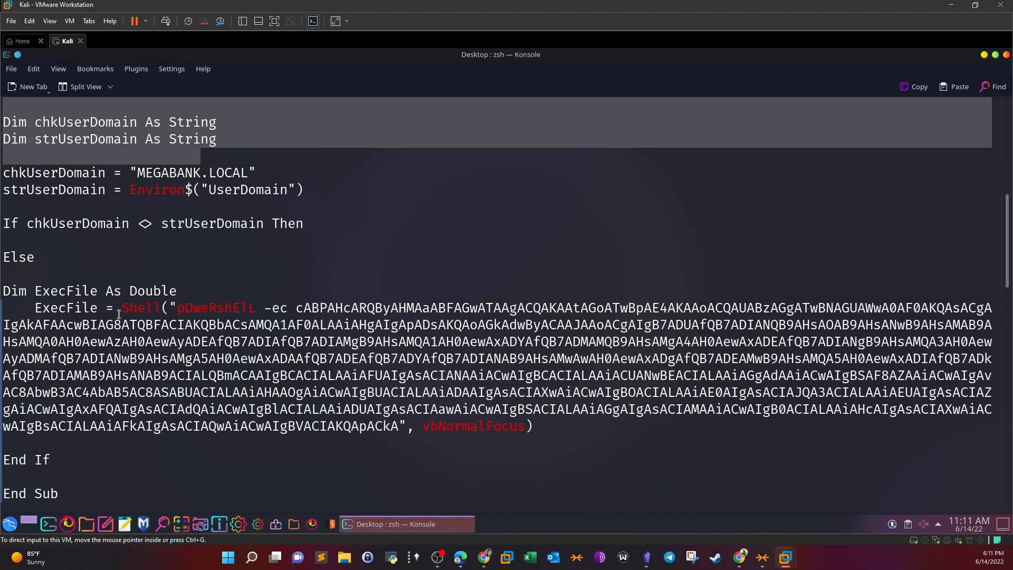
pyautogui.doubleClick(217, 307)
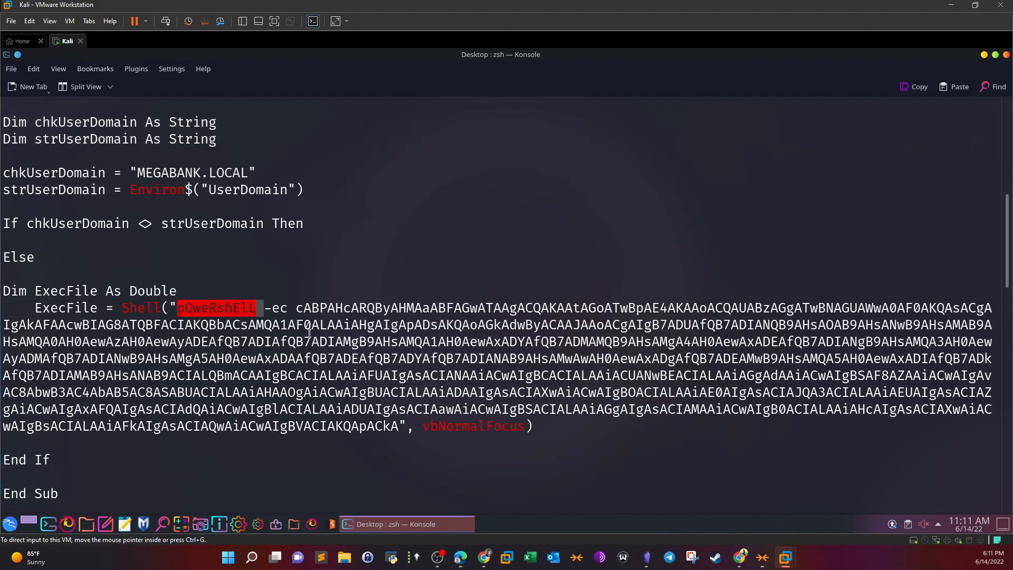
pyautogui.click(295, 305)
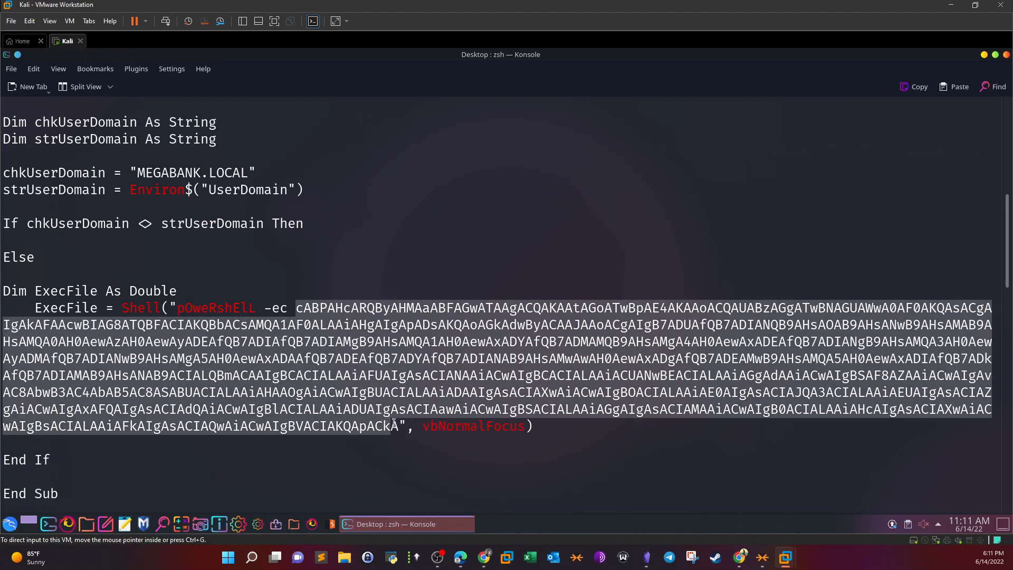
pyautogui.scroll(3)
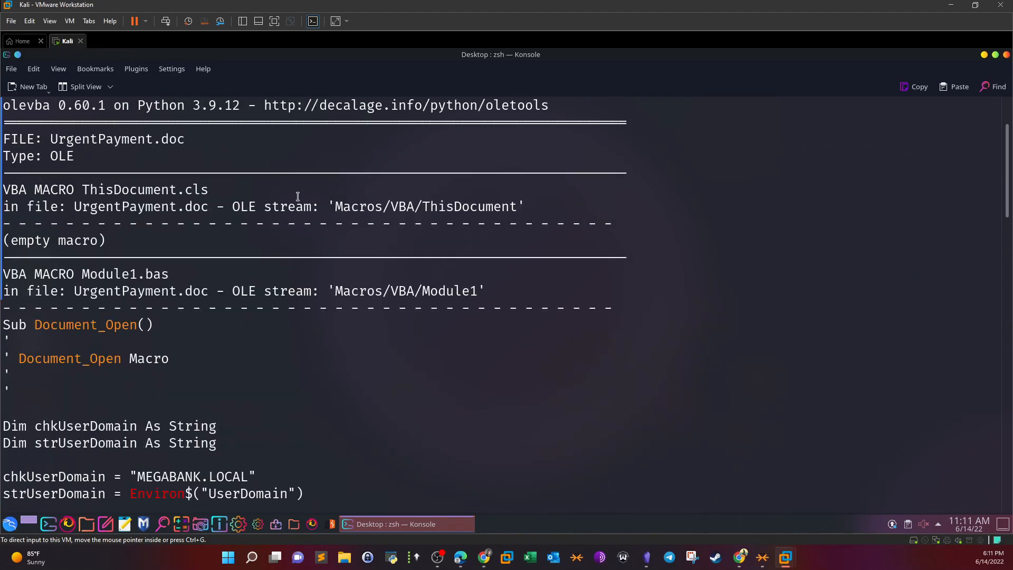
pyautogui.scroll(-3)
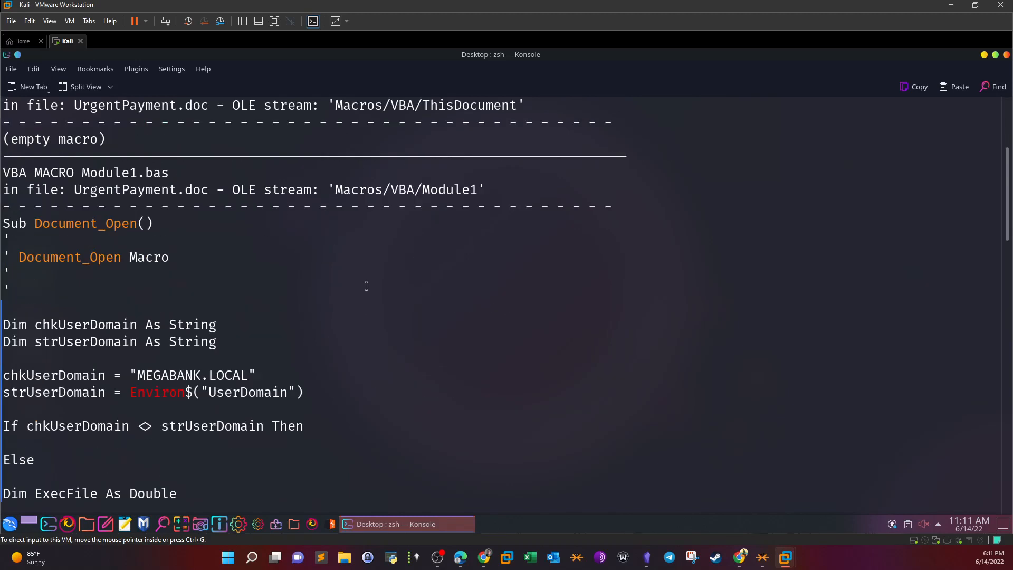
pyautogui.scroll(-3)
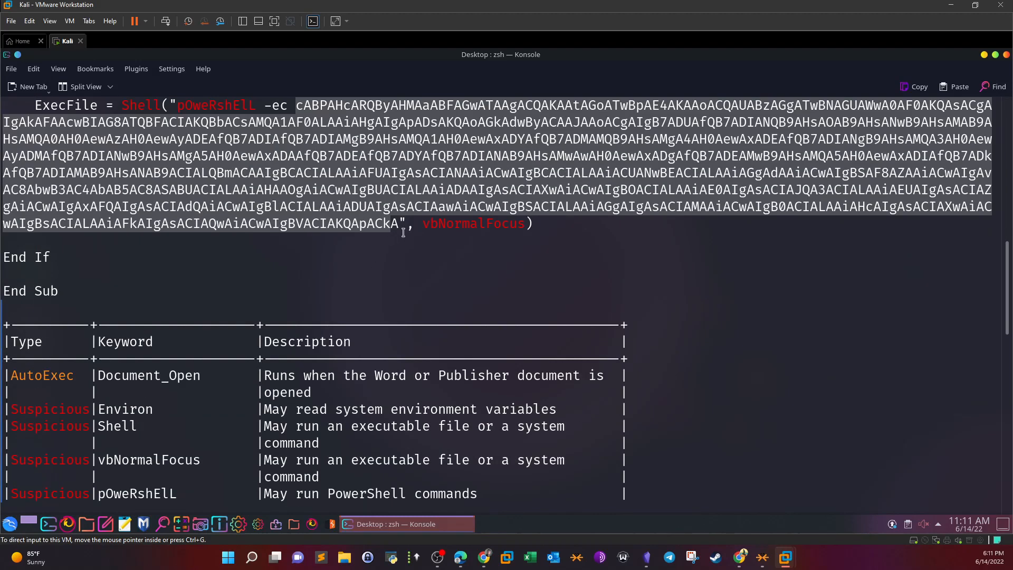
pyautogui.scroll(-3)
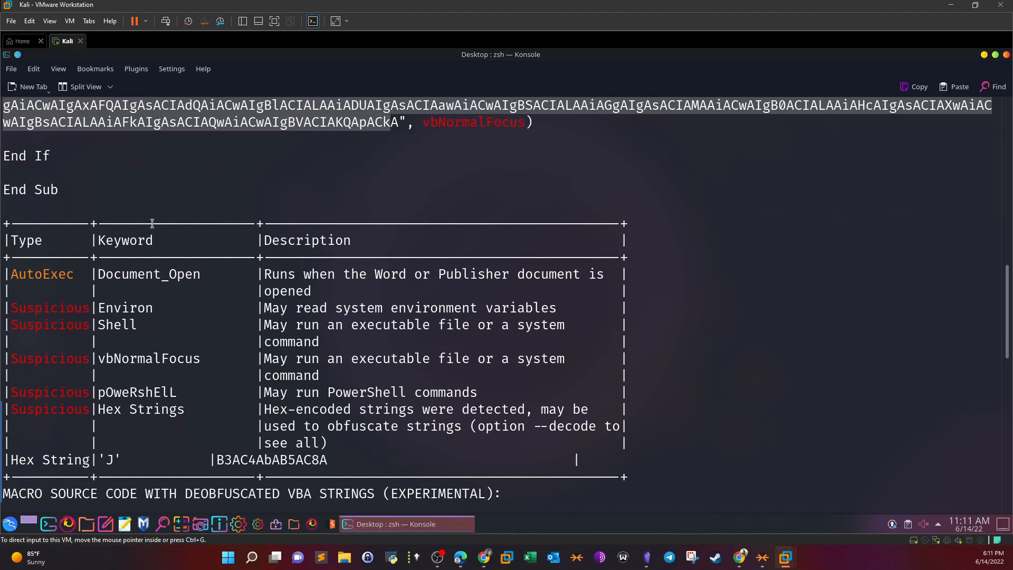
pyautogui.moveTo(182, 283)
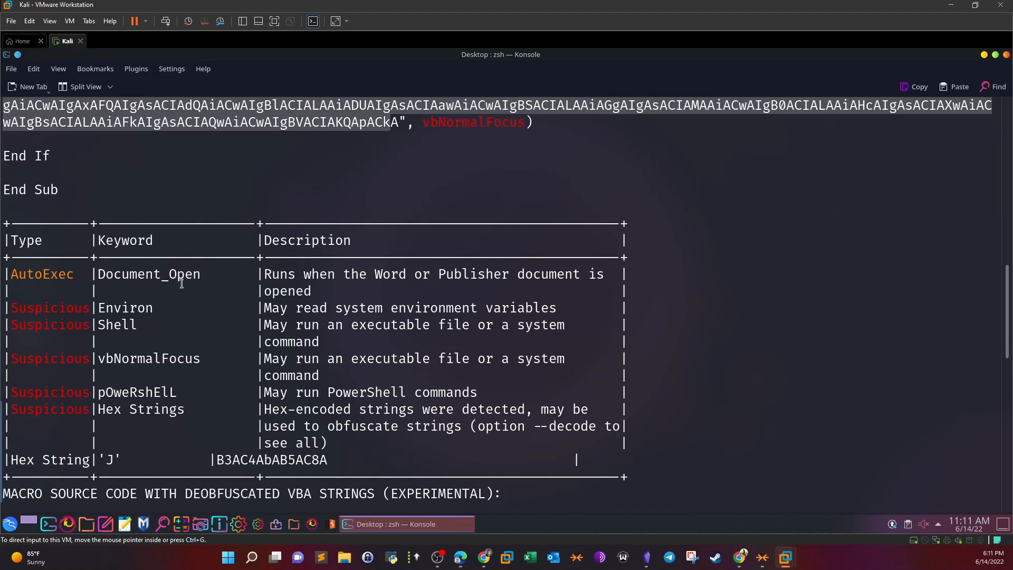
pyautogui.moveTo(74, 287)
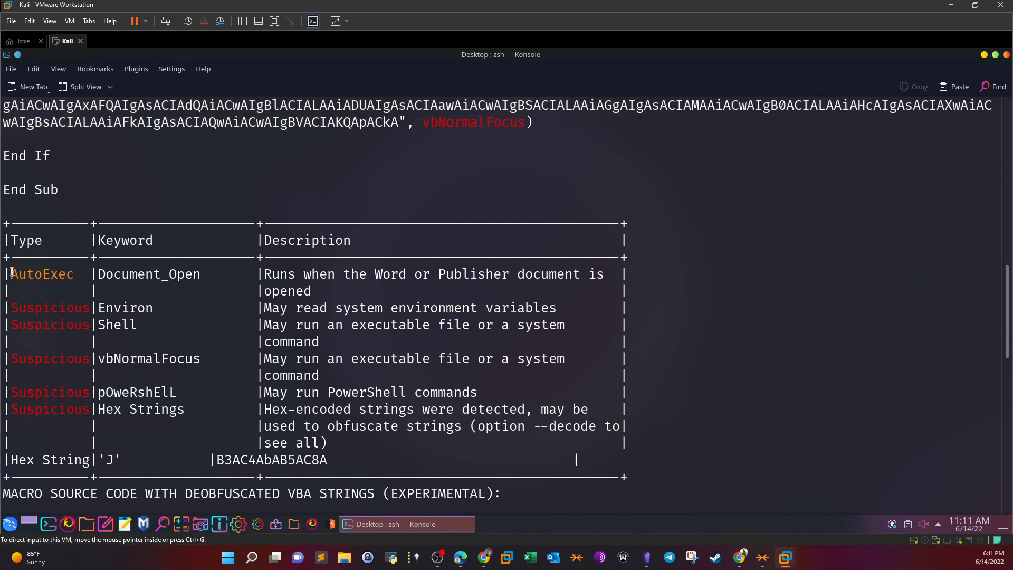
pyautogui.doubleClick(41, 275)
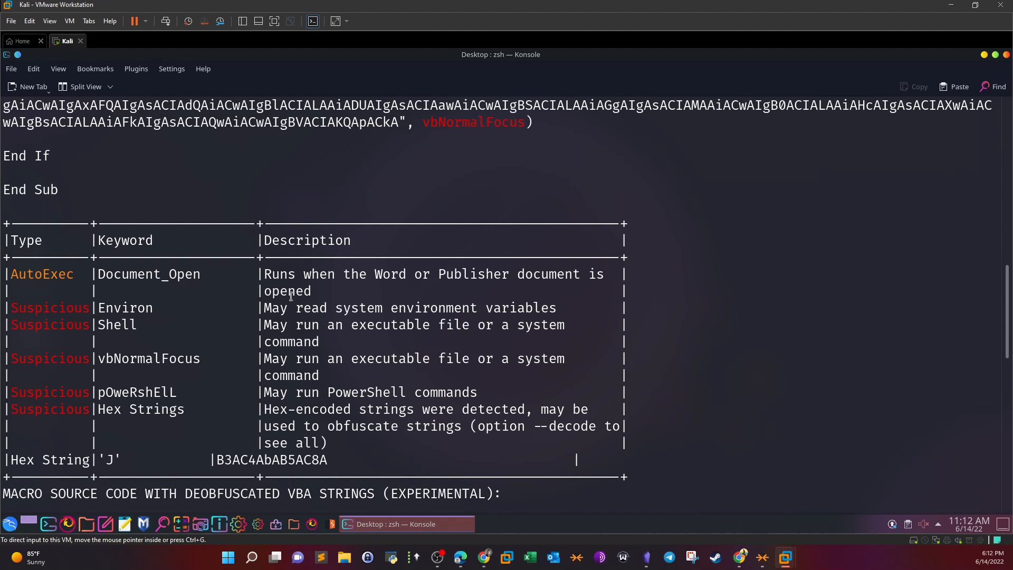
pyautogui.moveTo(205, 262)
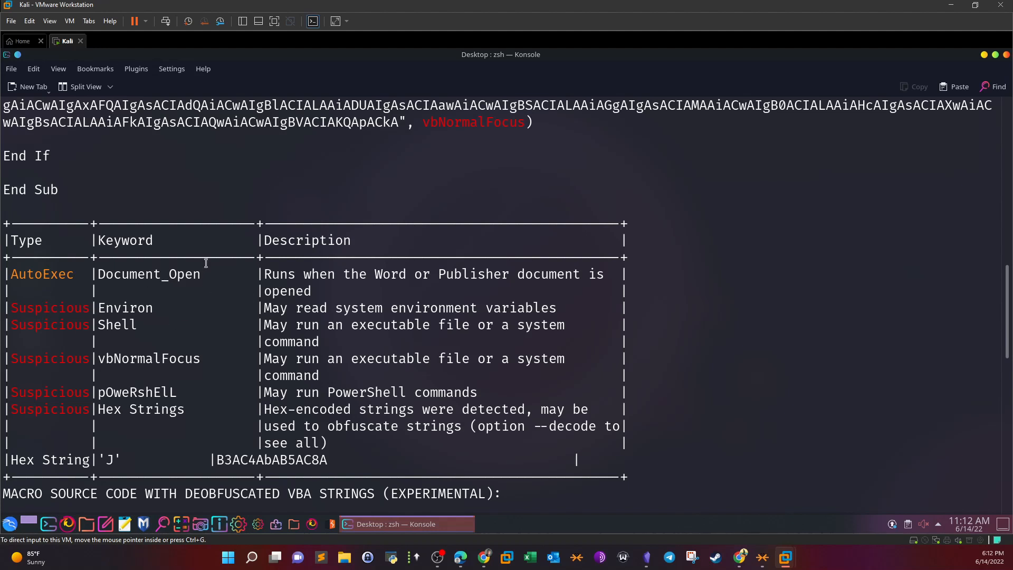
pyautogui.moveTo(188, 314)
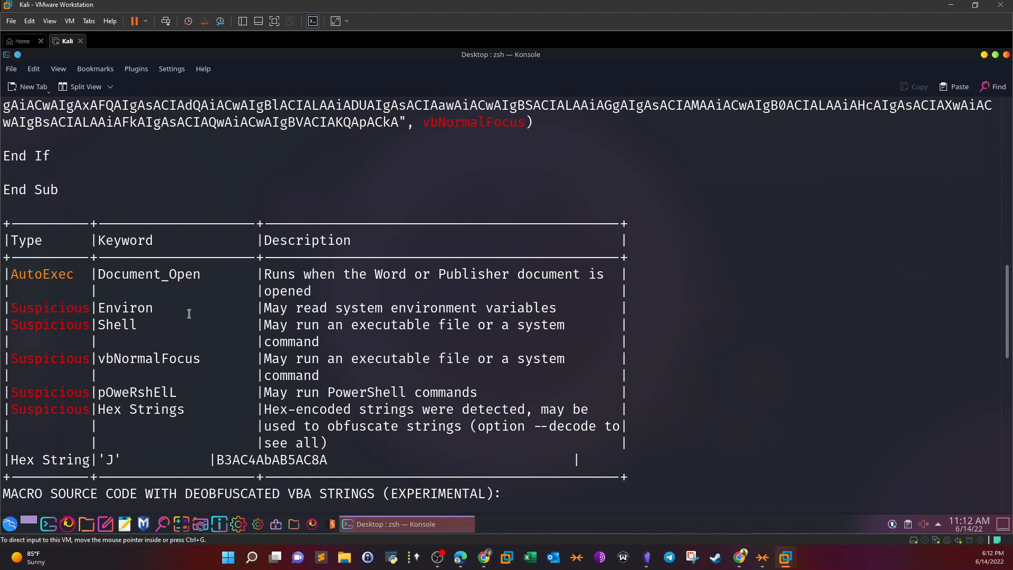
pyautogui.doubleClick(117, 324)
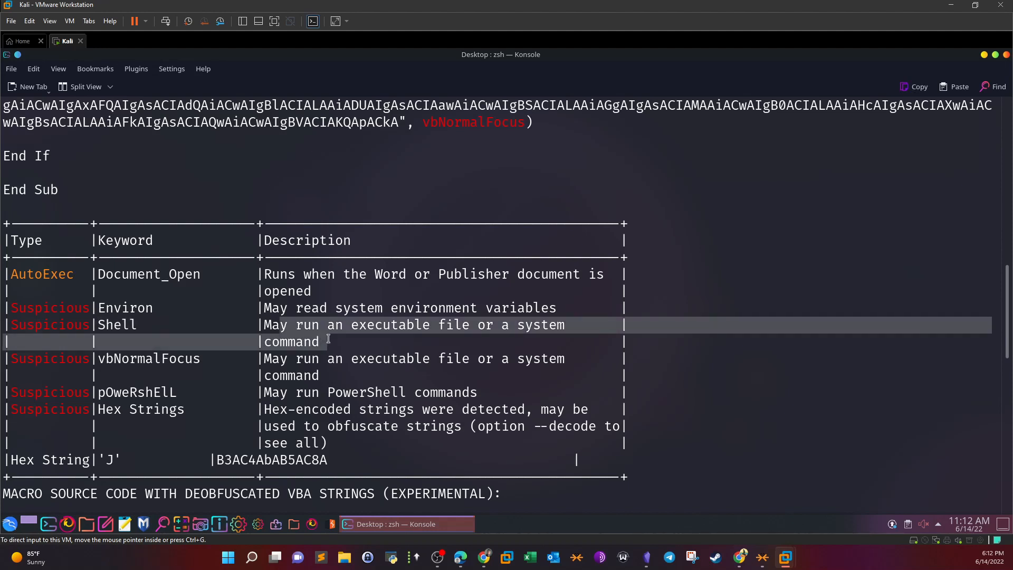
pyautogui.moveTo(315, 324)
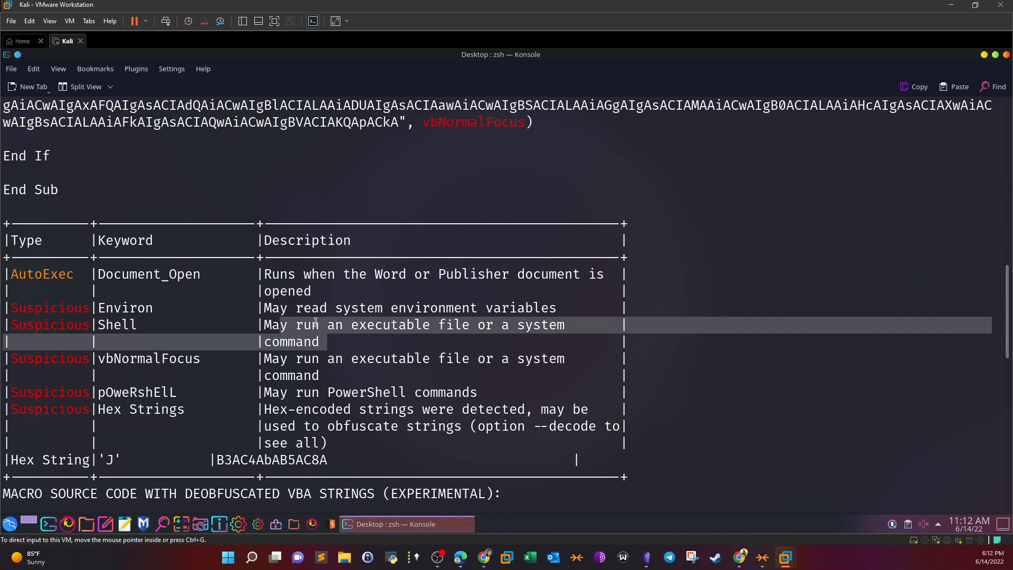
# Copy the encoded payload for an echo "..." | base64 -d command at the prompt
pyautogui.scroll(3)
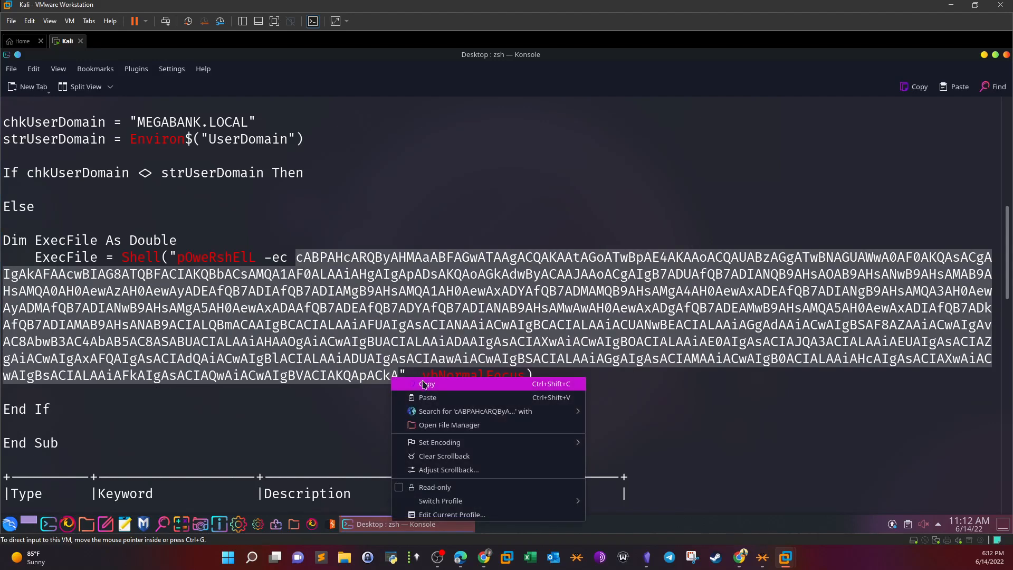
pyautogui.click(428, 383)
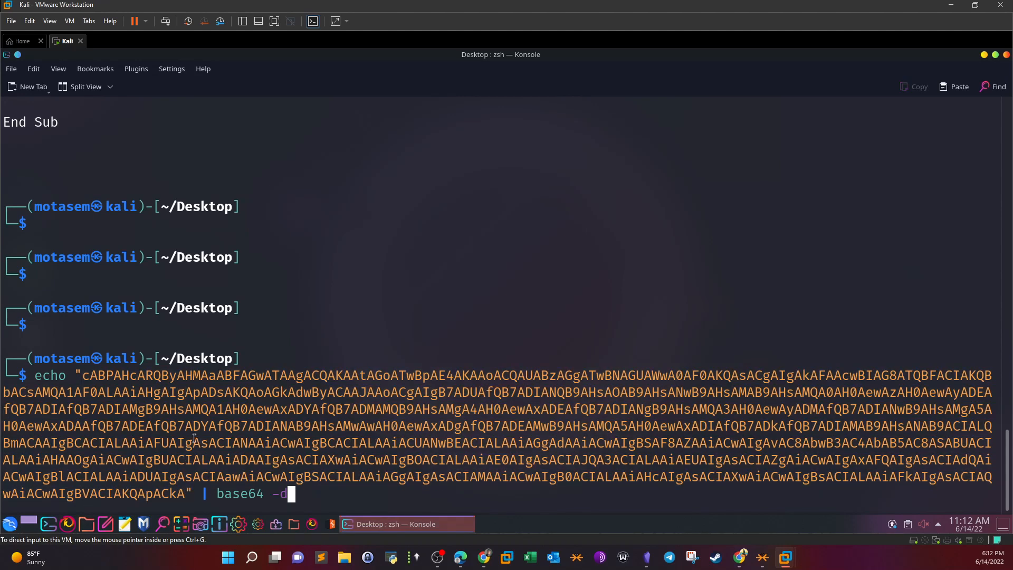
pyautogui.moveTo(310, 493)
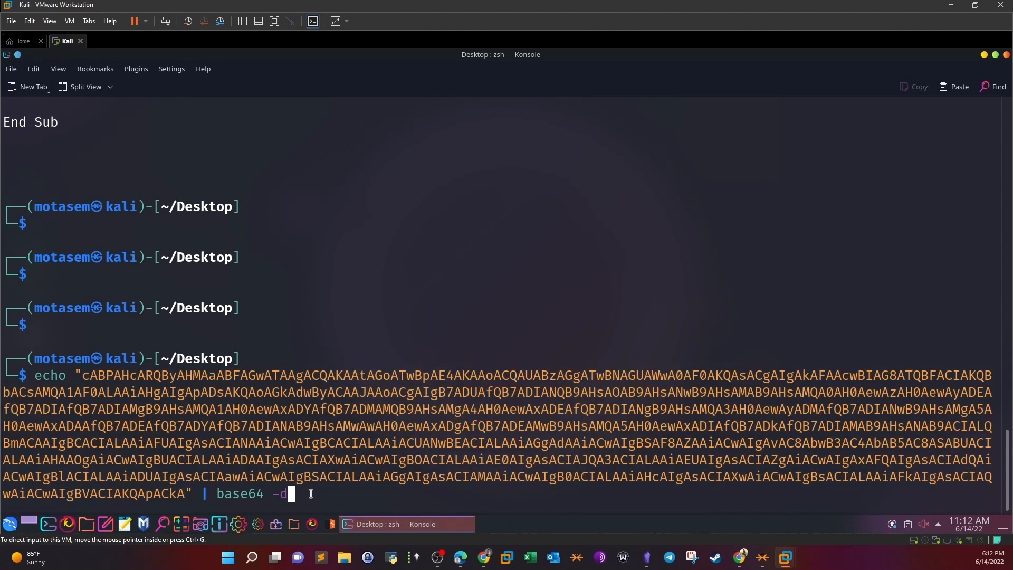
# Decode the payload, revealing an obfuscated PowerShell command building an ow.ly URL
pyautogui.press('Return')
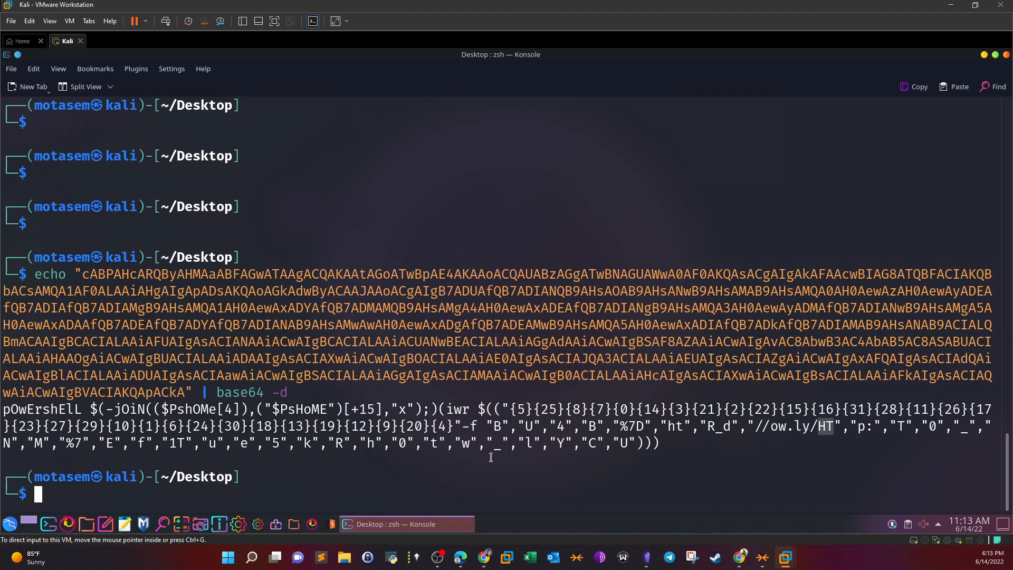
pyautogui.moveTo(449, 458)
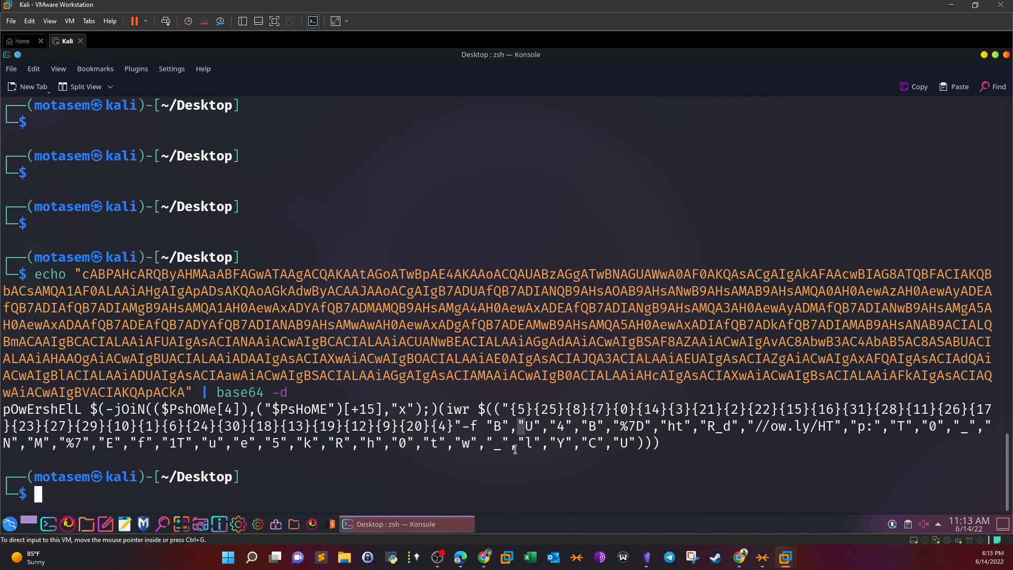
pyautogui.moveTo(525, 496)
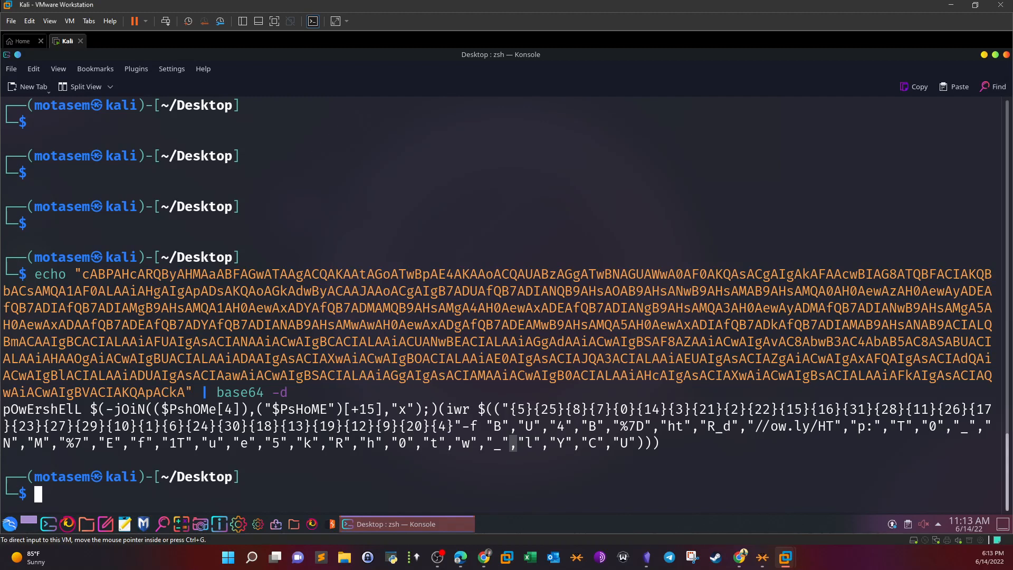
# Start a python3 interactive interpreter beneath the decoded PowerShell output
pyautogui.write('python3')
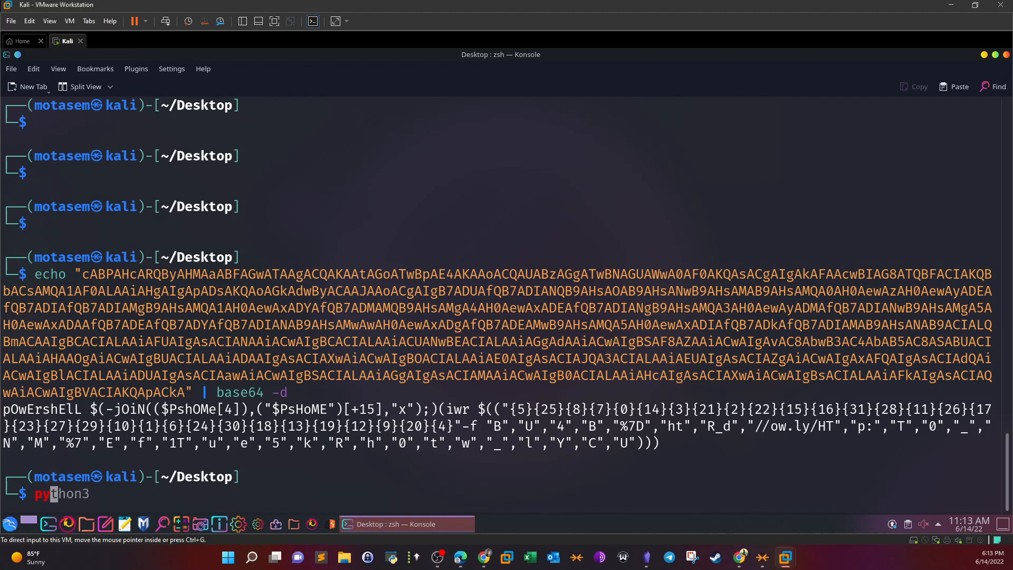
pyautogui.press('Return')
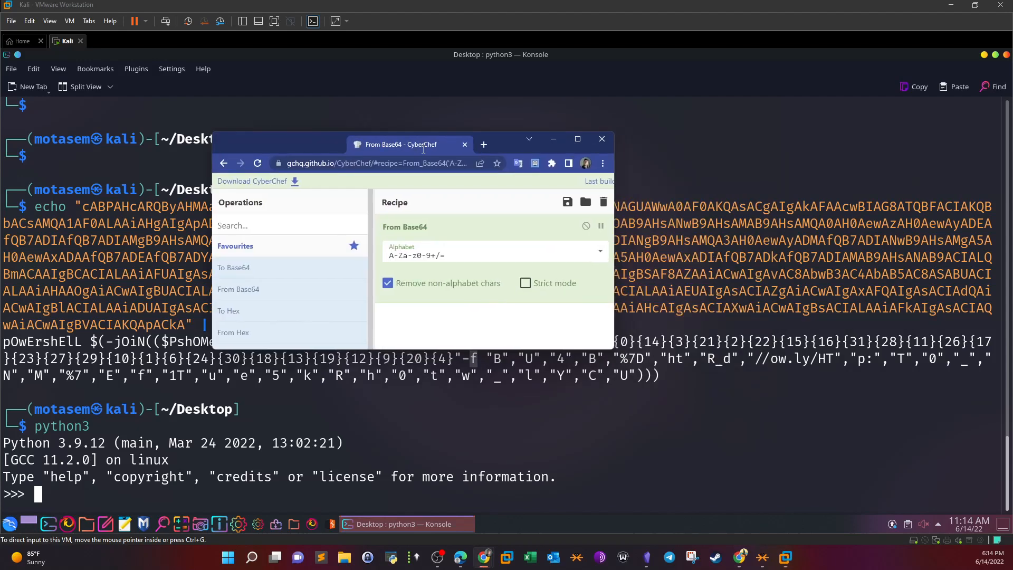
pyautogui.click(576, 138)
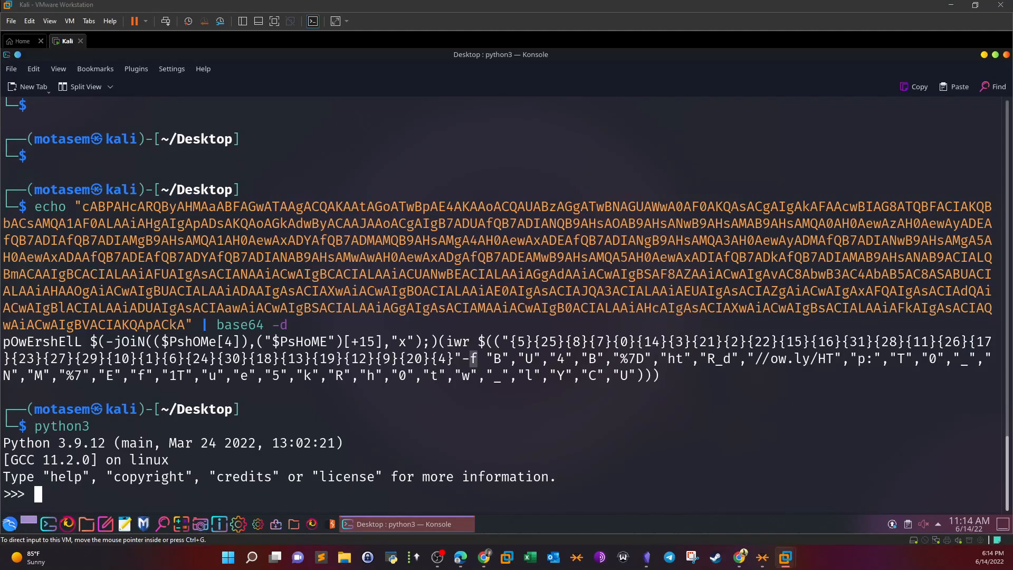
pyautogui.moveTo(907, 292)
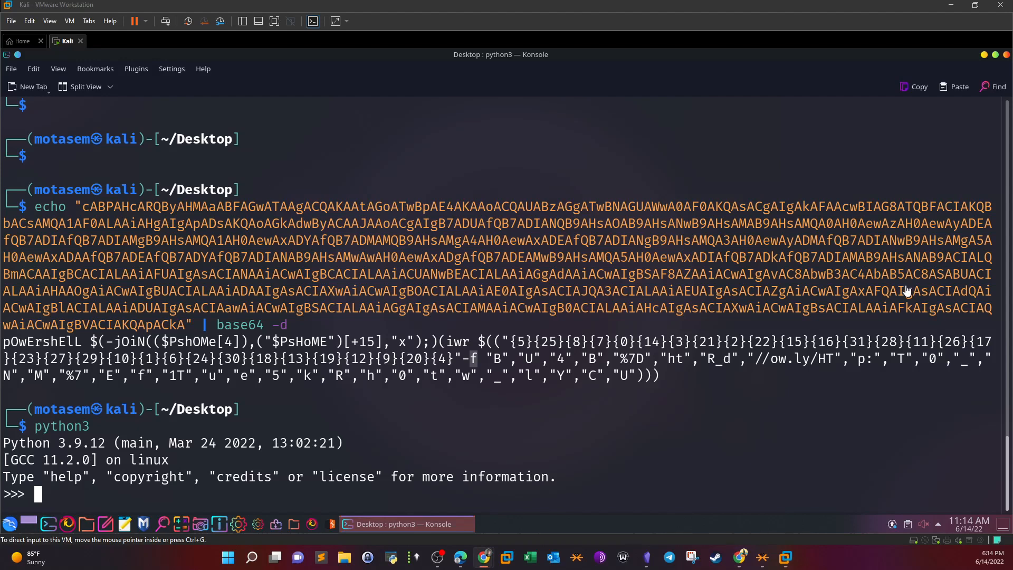
pyautogui.moveTo(568, 419)
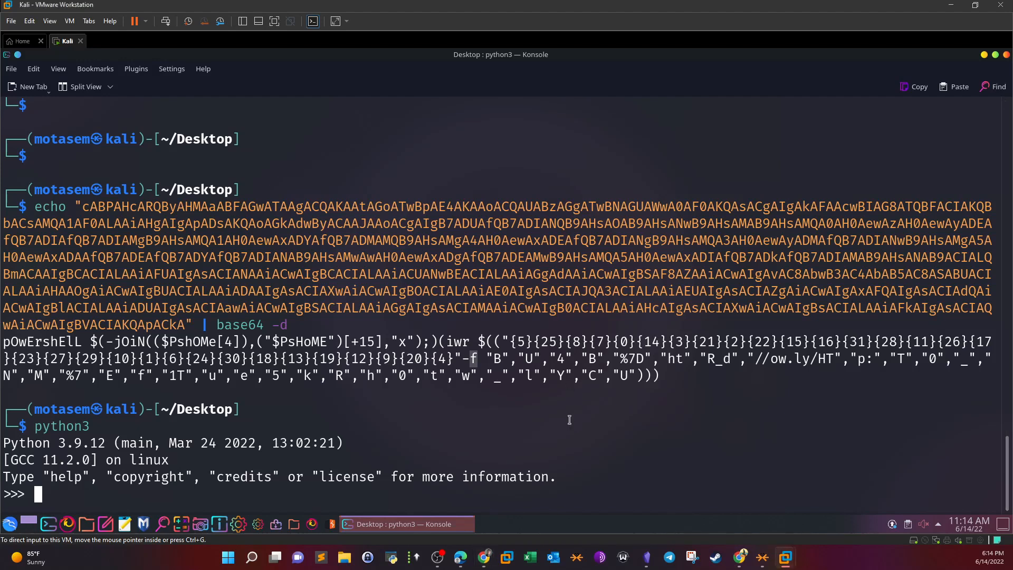
# Enter pw='...' assigning the pasted shuffled character list, without running it
pyautogui.write('p')
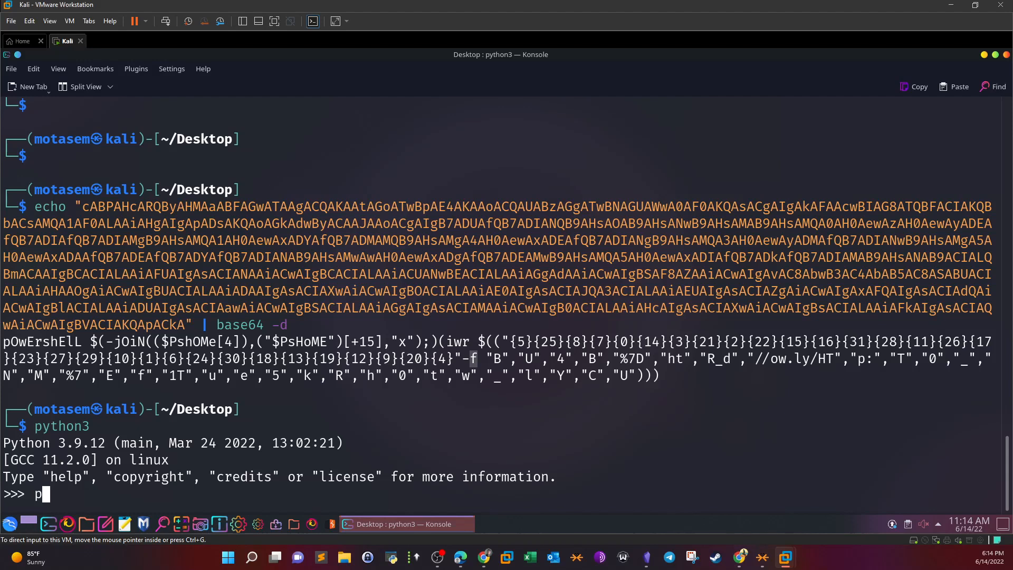
pyautogui.write('w=\\')
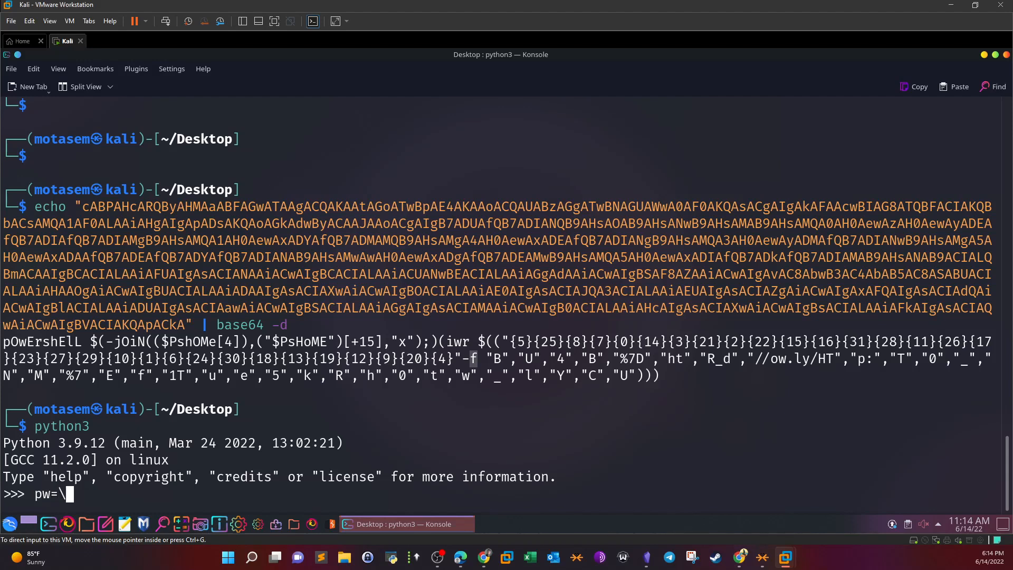
pyautogui.write('\'"')
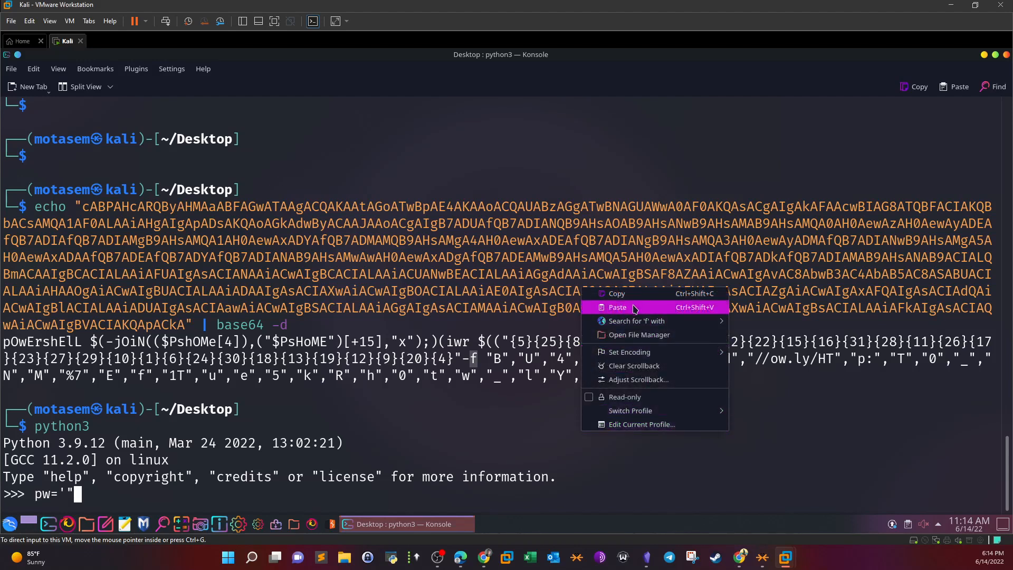
pyautogui.click(615, 307)
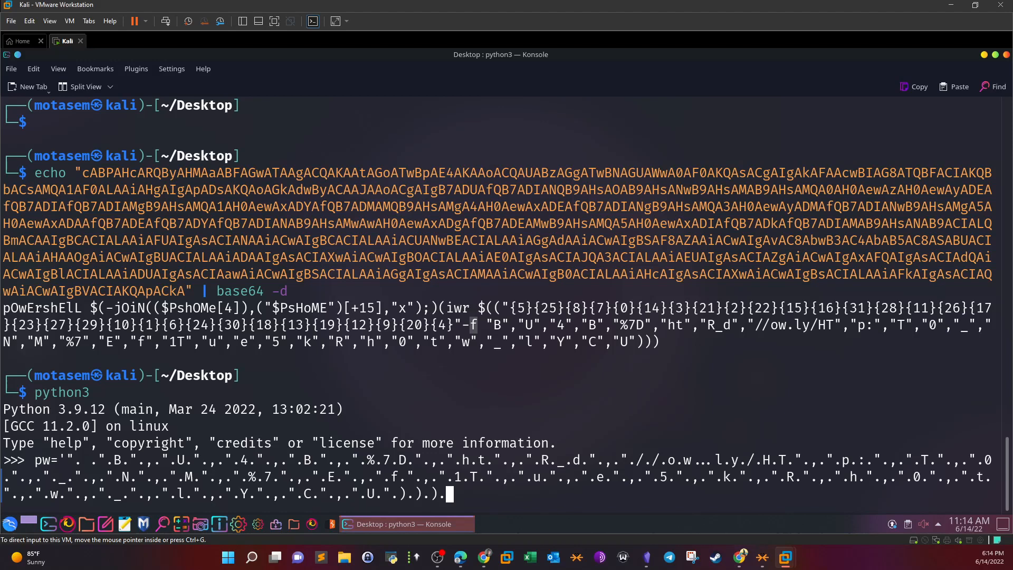
pyautogui.write("'")
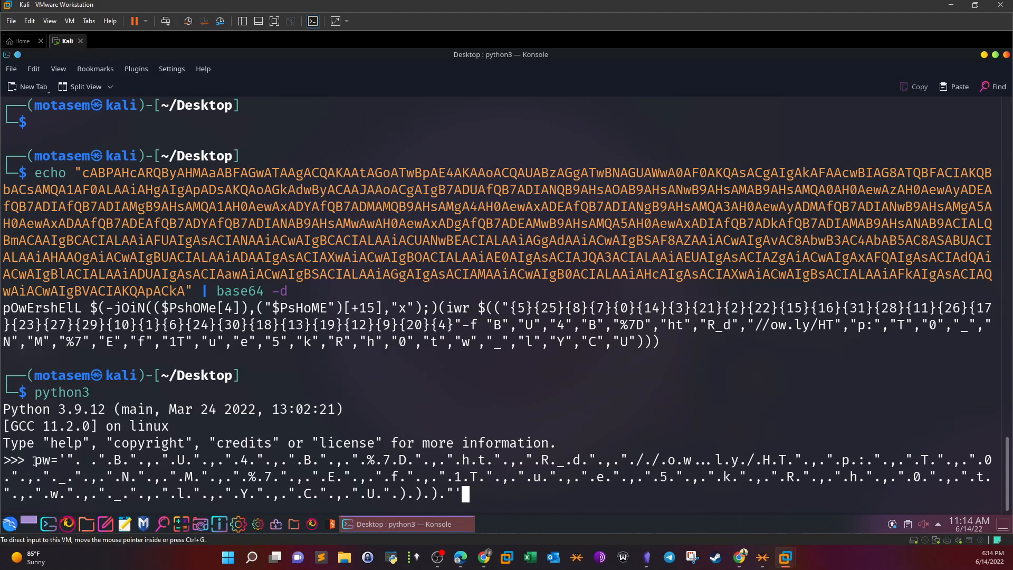
# Store pw and strip its dots with pw=pw.replace(".","")
pyautogui.press('Return')
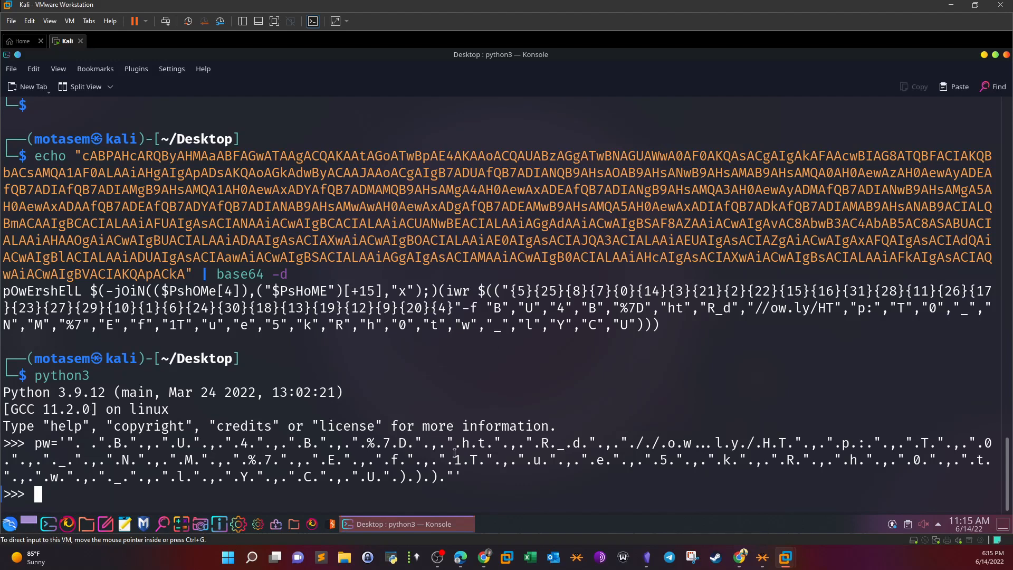
pyautogui.moveTo(474, 494)
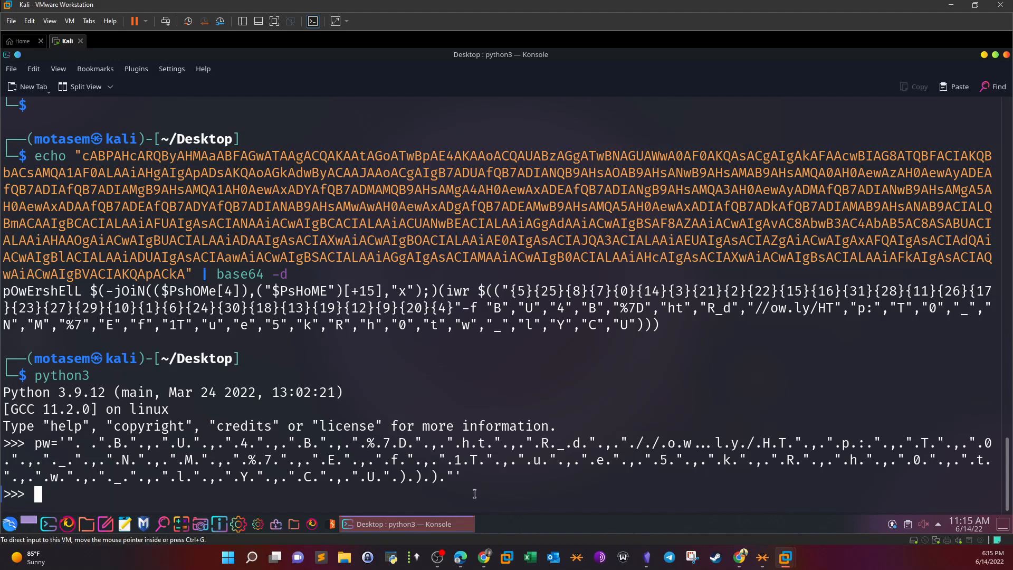
pyautogui.write('pw=pw.')
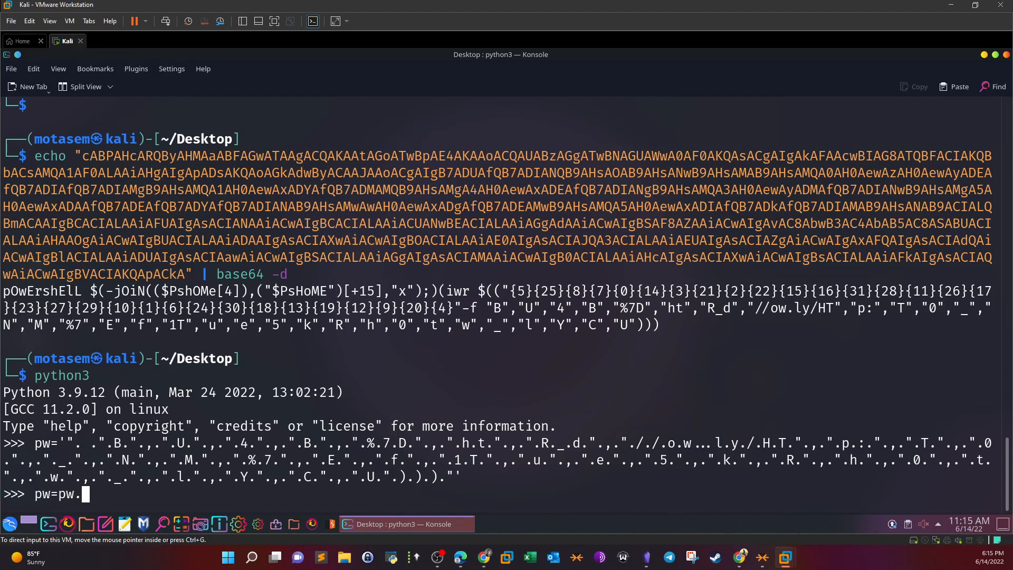
pyautogui.write('rep')
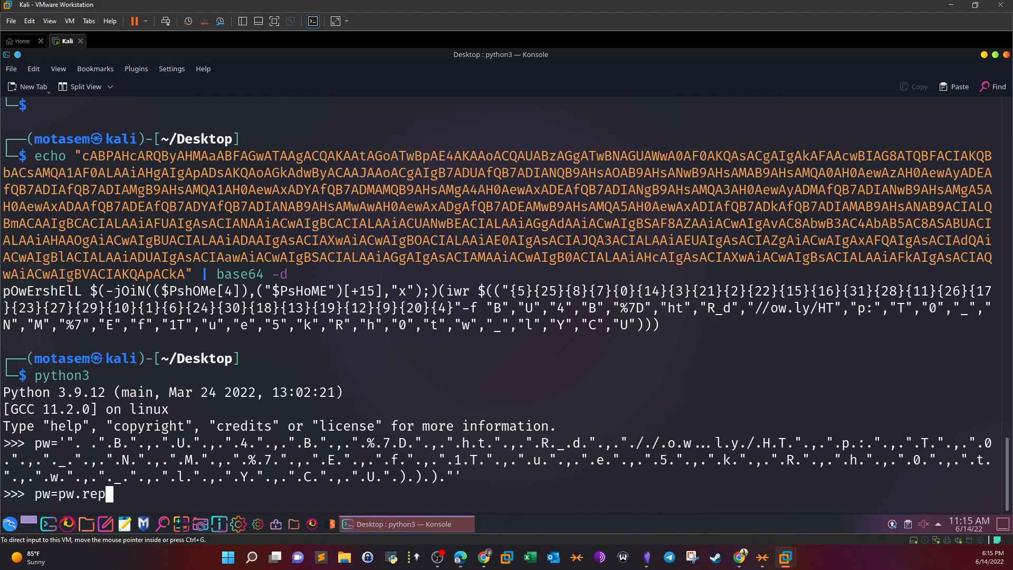
pyautogui.write('lace)')
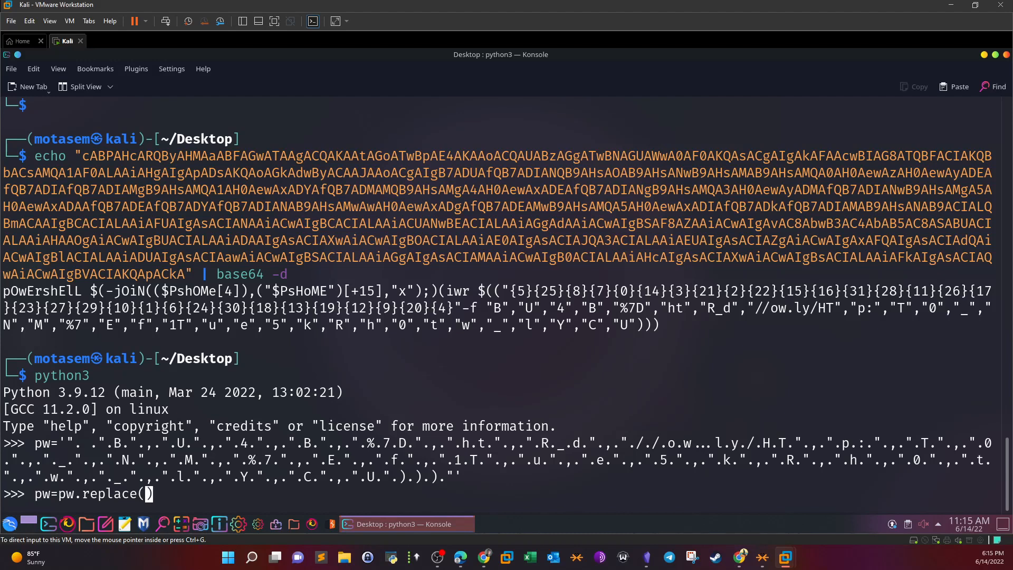
pyautogui.write('""')
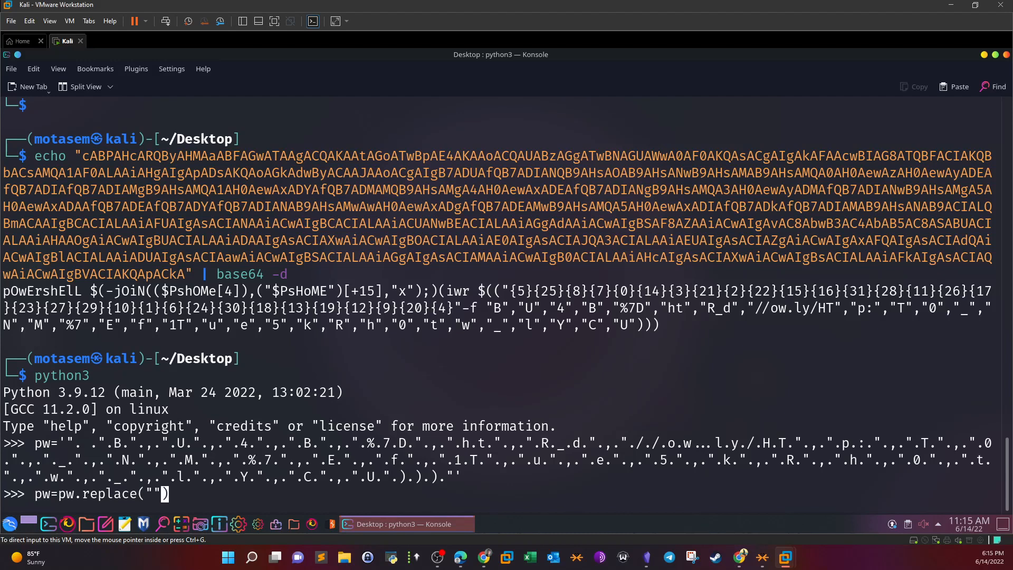
pyautogui.write('.')
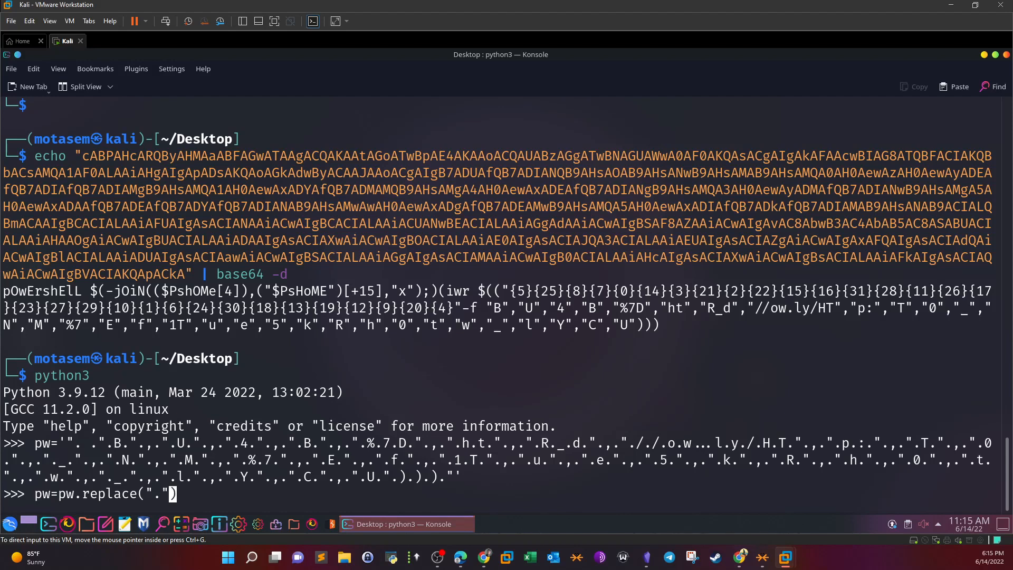
pyautogui.write('""')
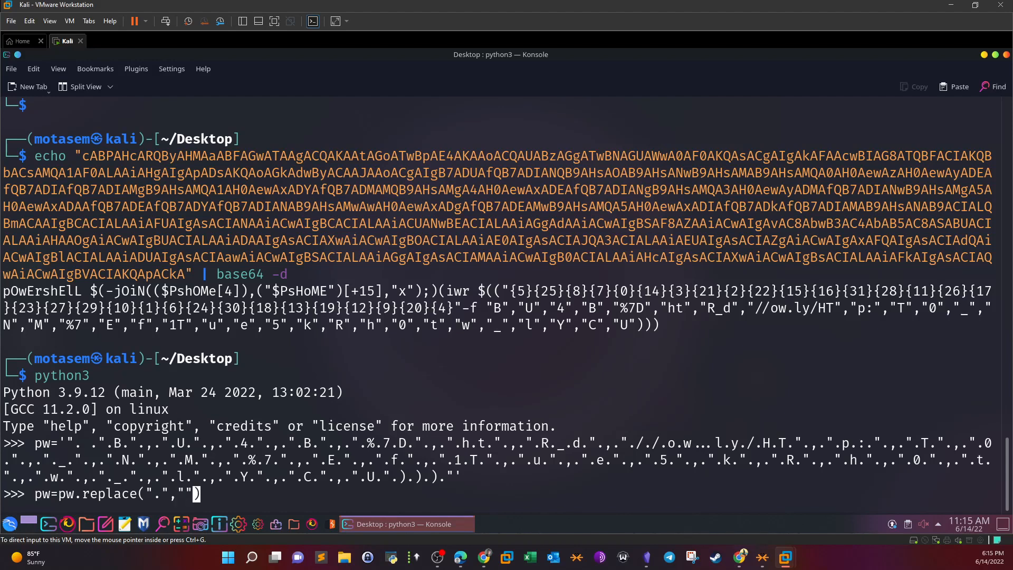
pyautogui.write(')')
pyautogui.write('pw=pw.')
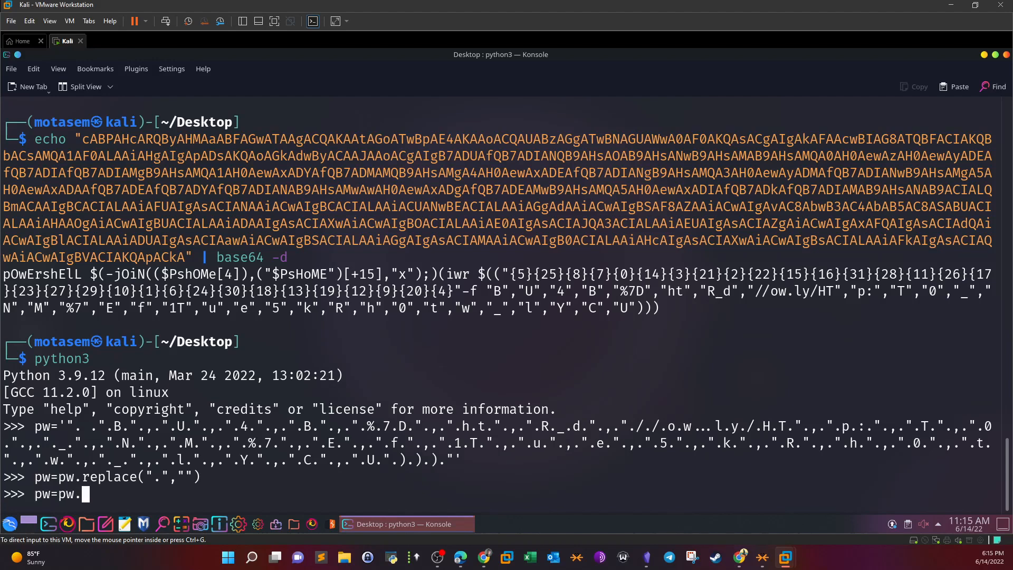
# Begin a second pw=pw.replace('"',"") call to remove double quotes
pyautogui.write('repla')
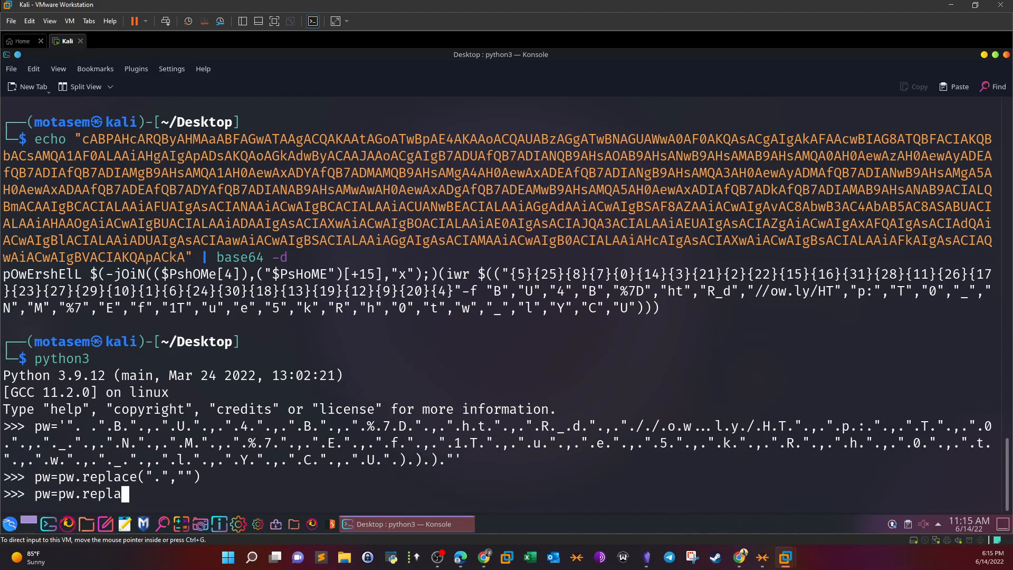
pyautogui.write('ce(')
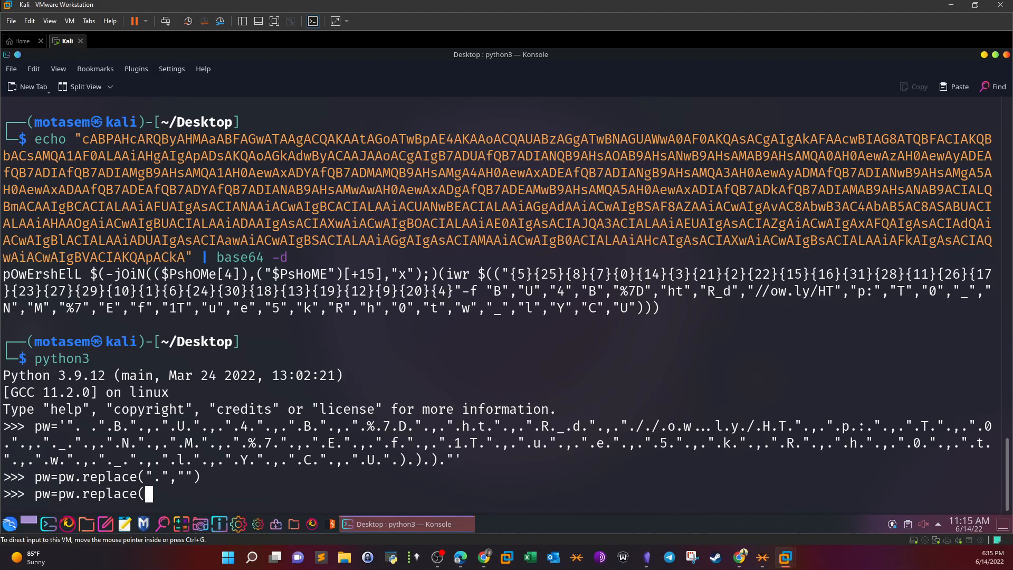
pyautogui.write("')")
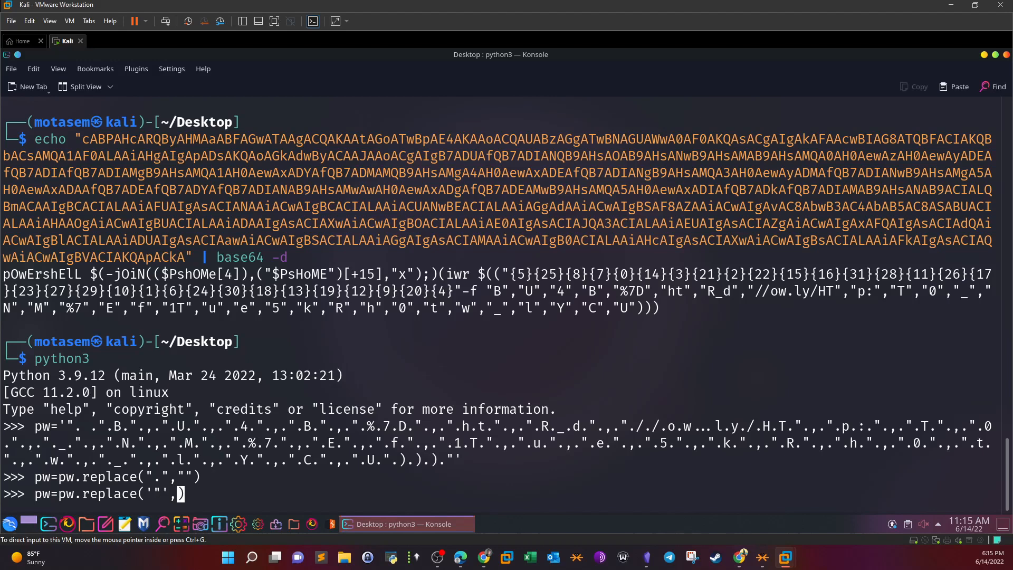
# Run the quote-removing replace on pw and print the cleaned fragments
pyautogui.press('Return')
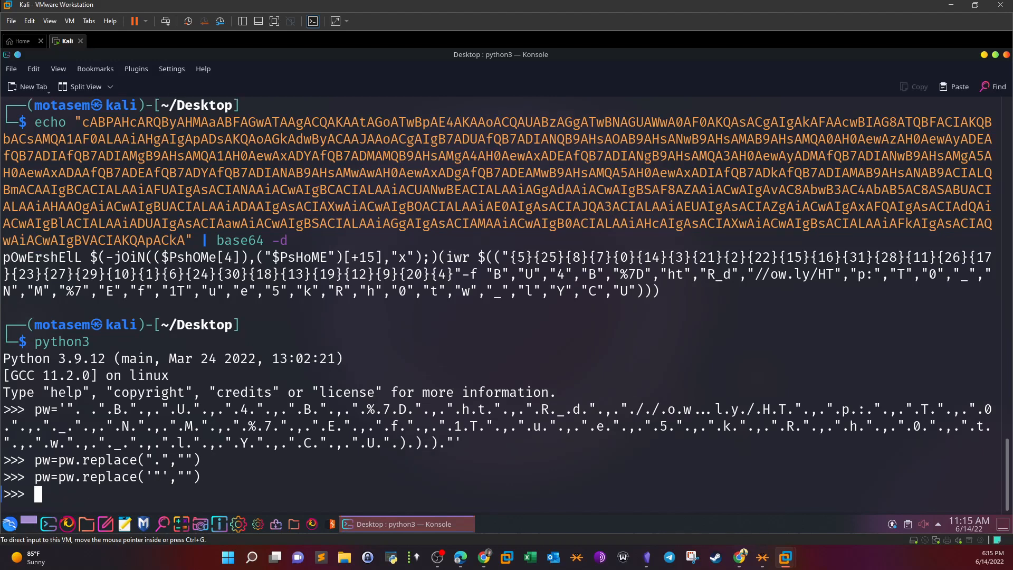
pyautogui.write('print')
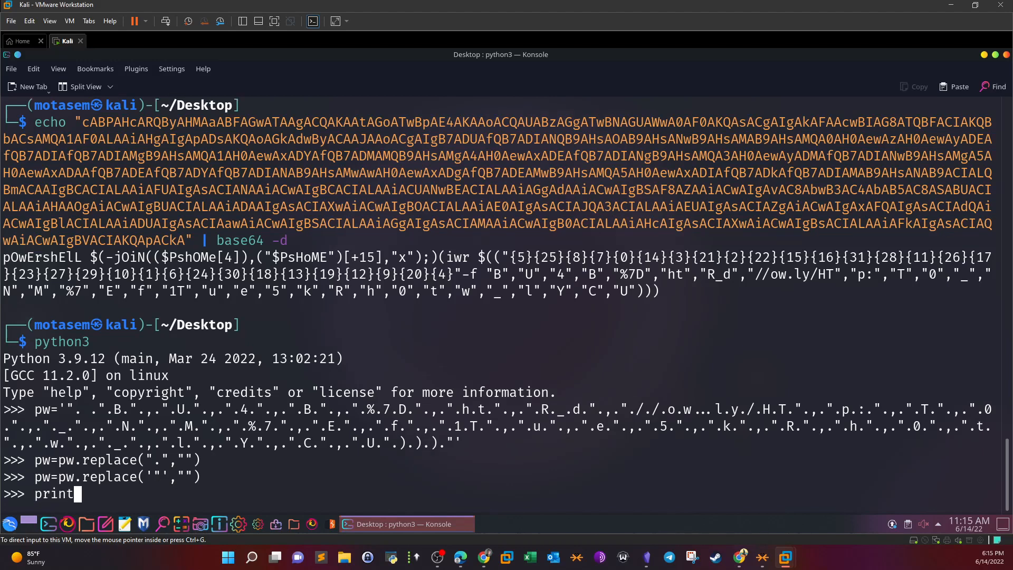
pyautogui.write('(pw')
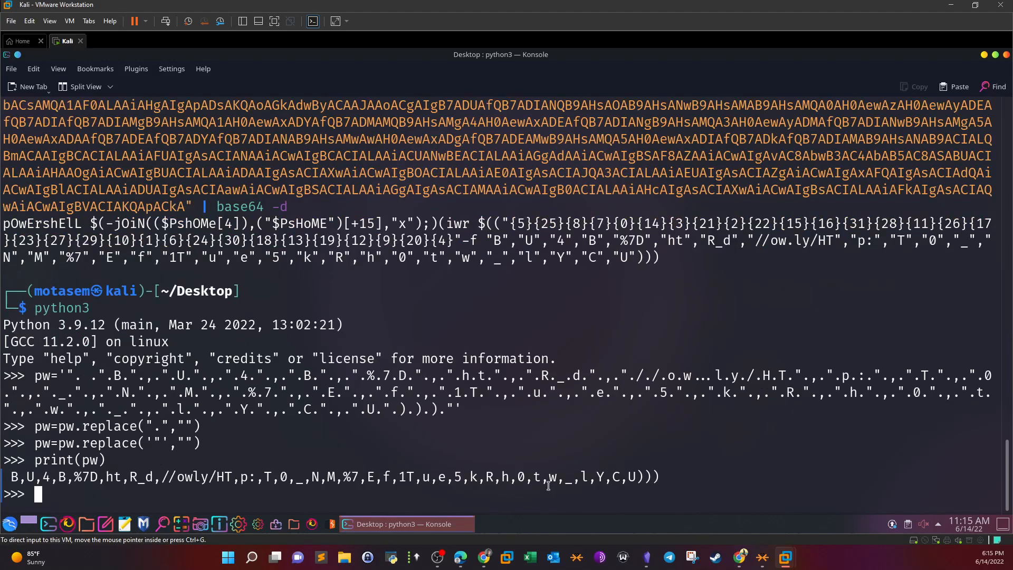
pyautogui.moveTo(693, 457)
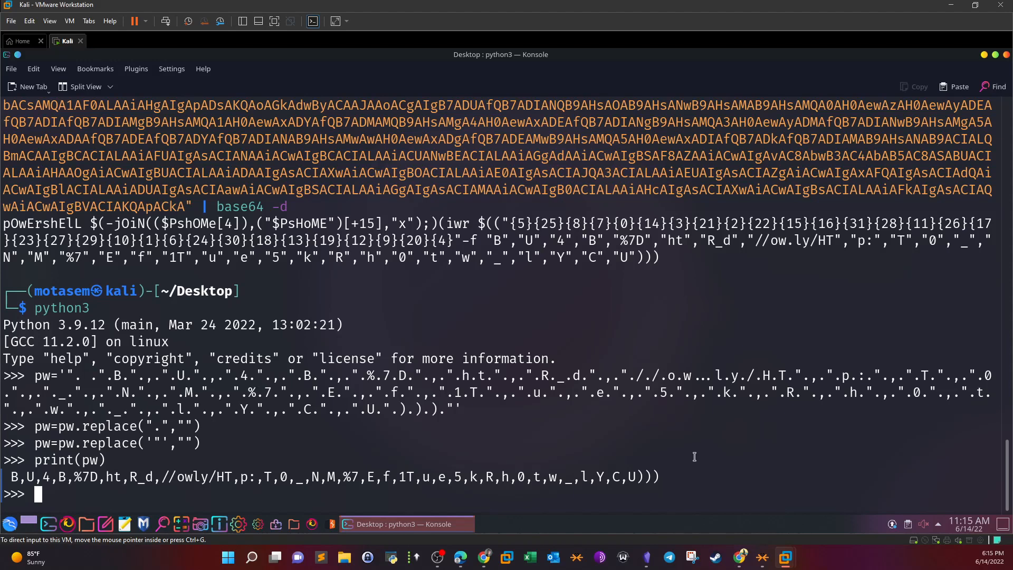
pyautogui.moveTo(689, 456)
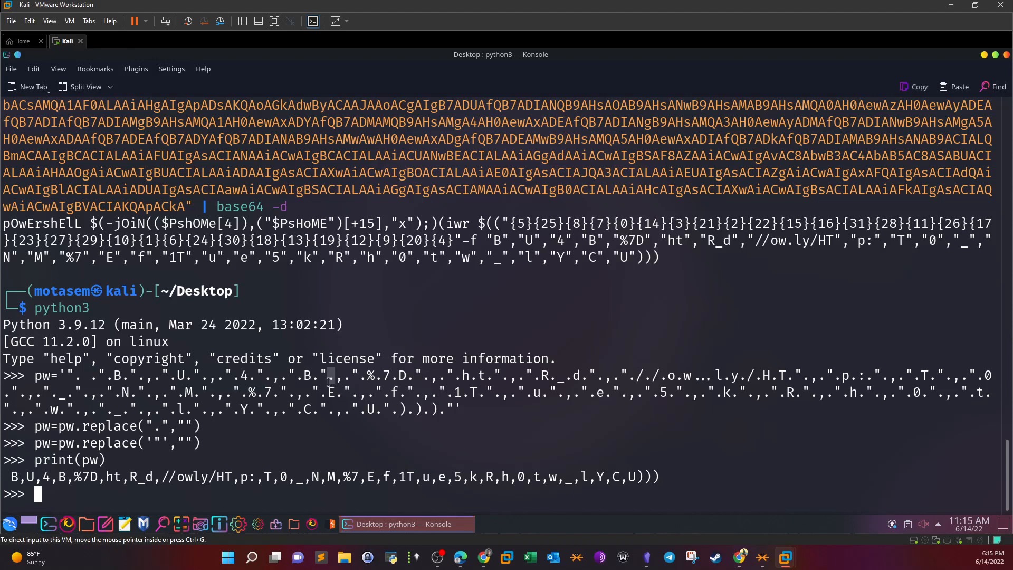
pyautogui.moveTo(356, 461)
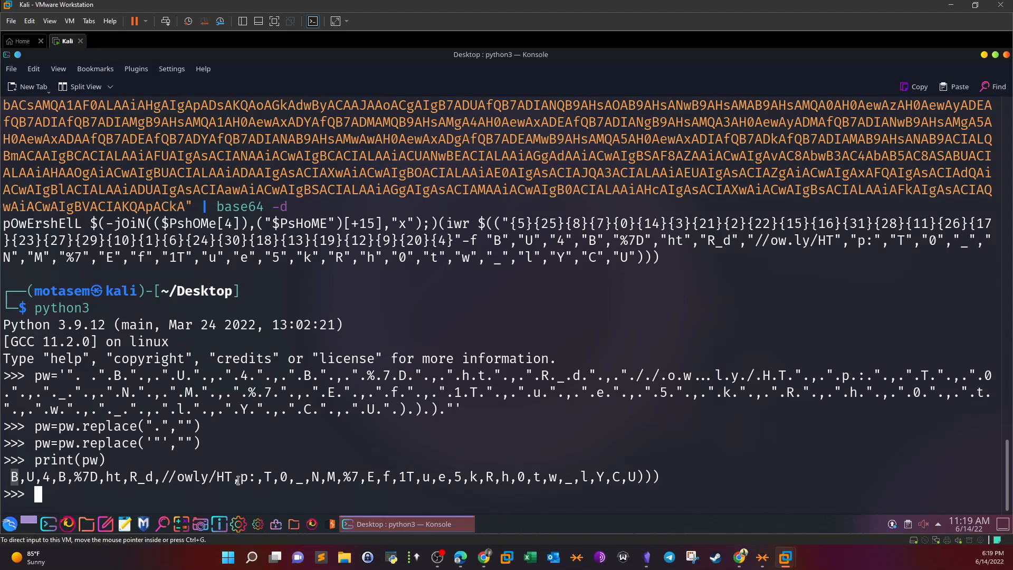
# Begin an index-concatenation expression pw[5]+pw[25] and start naming pwv2
pyautogui.write('pw[')
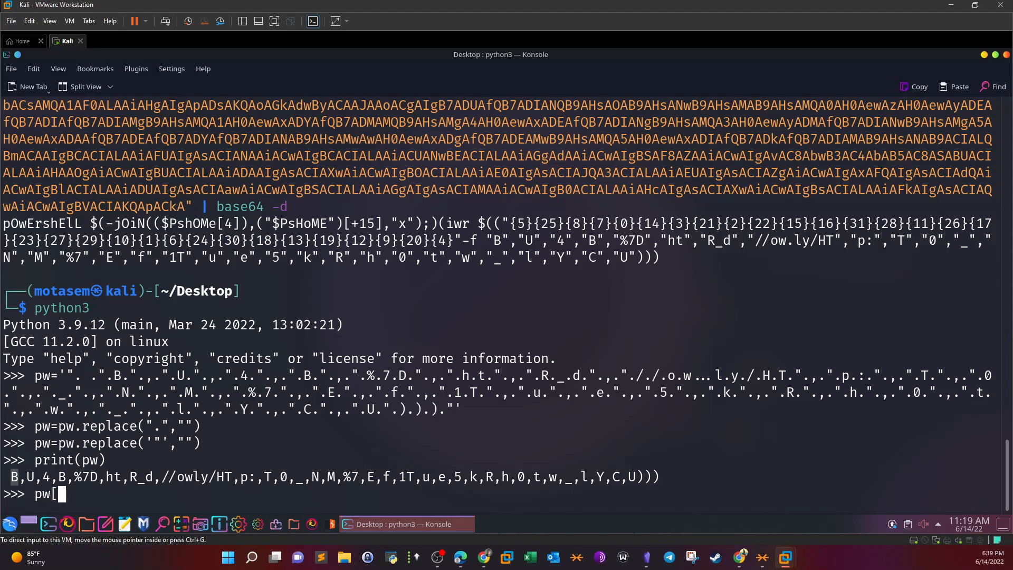
pyautogui.write('5]+')
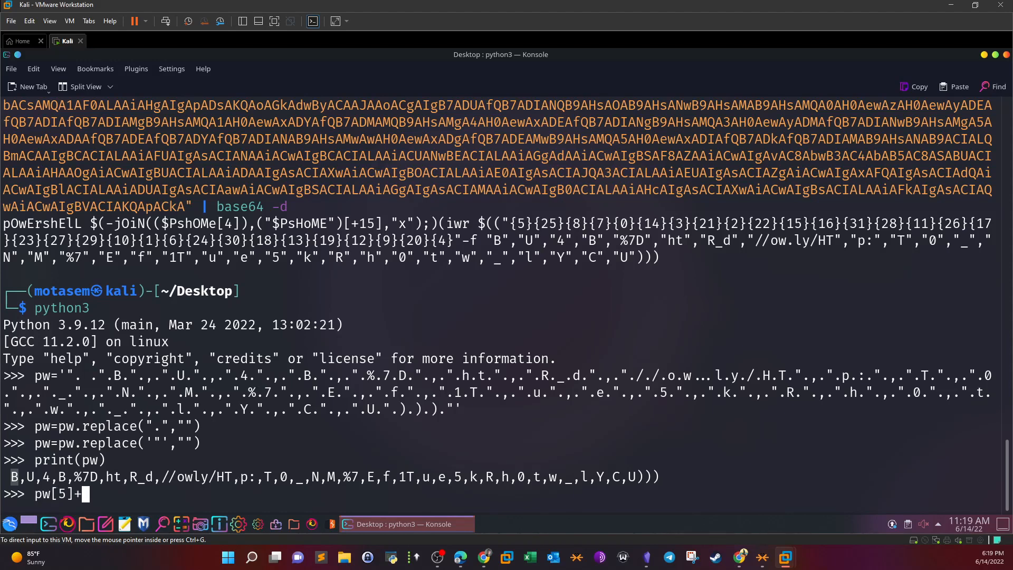
pyautogui.write('[25')
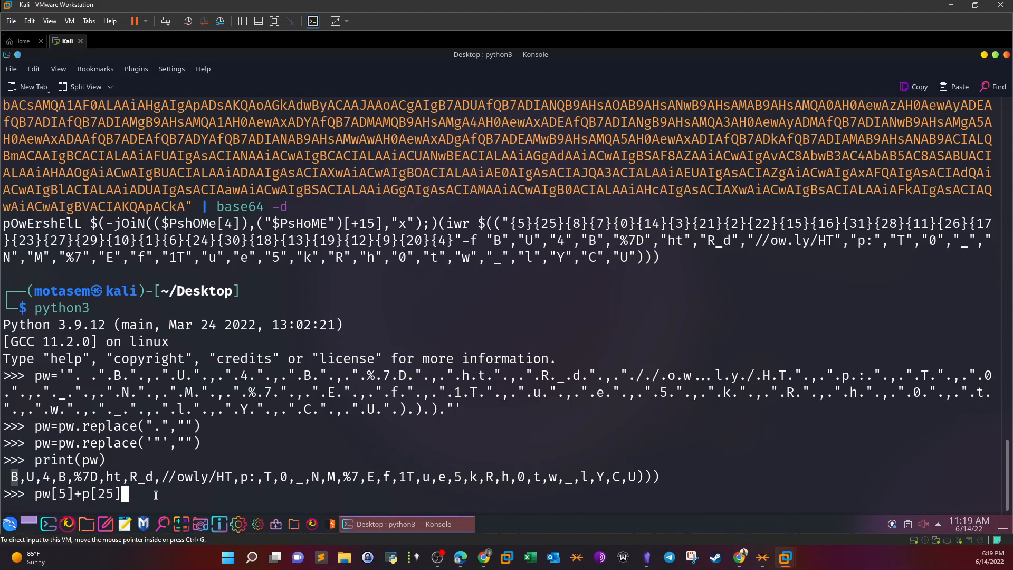
pyautogui.moveTo(451, 488)
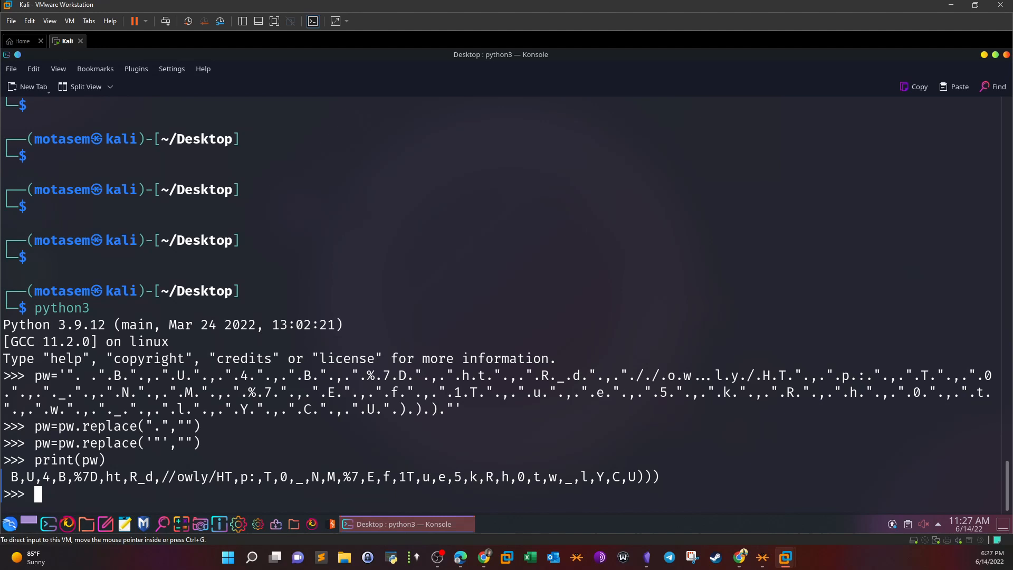
pyautogui.moveTo(304, 286)
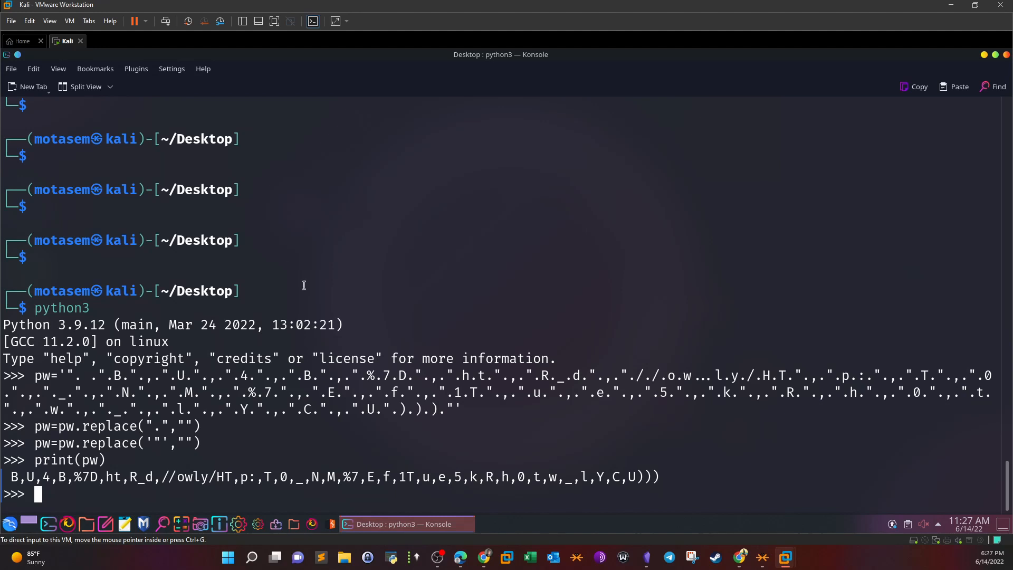
pyautogui.moveTo(289, 447)
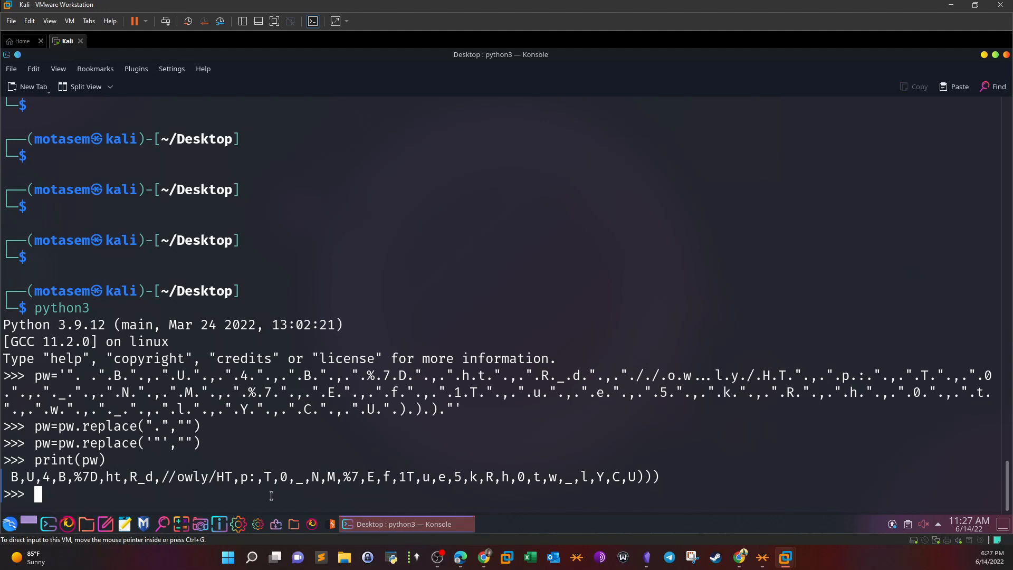
pyautogui.write('pwv2')
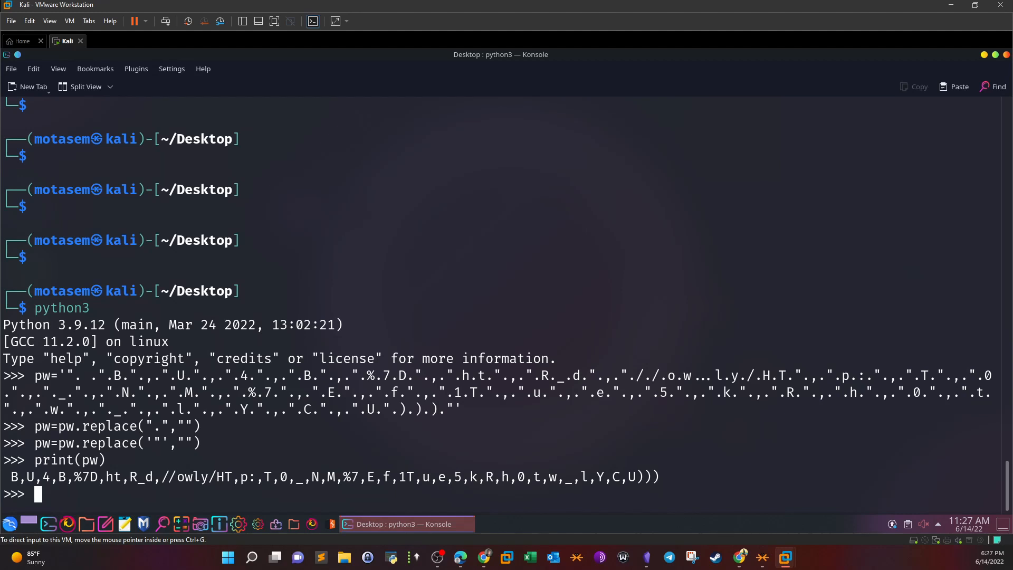
# Split pw on commas with pw=pw.split(",")
pyautogui.write('pw=pw')
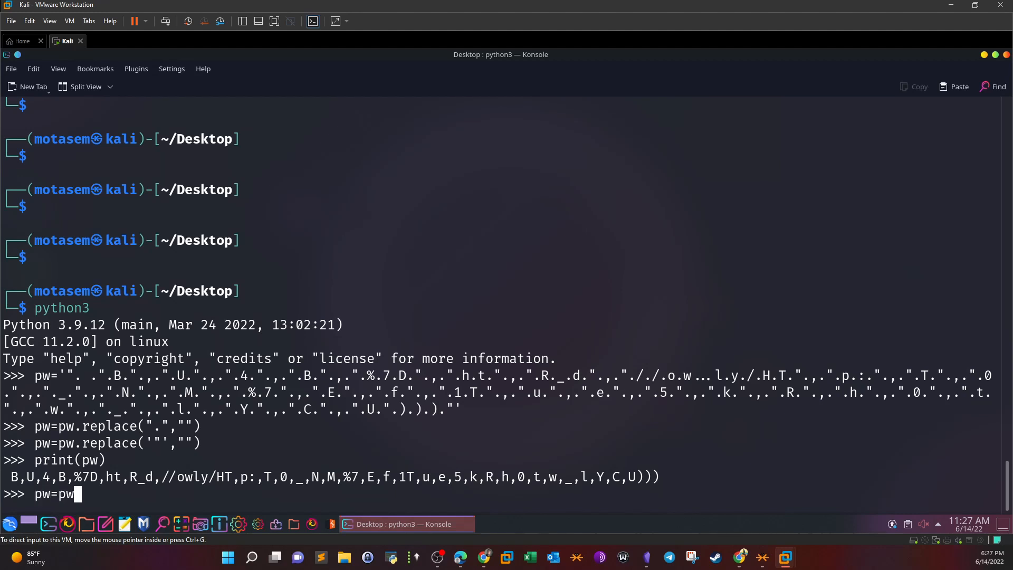
pyautogui.write('.split')
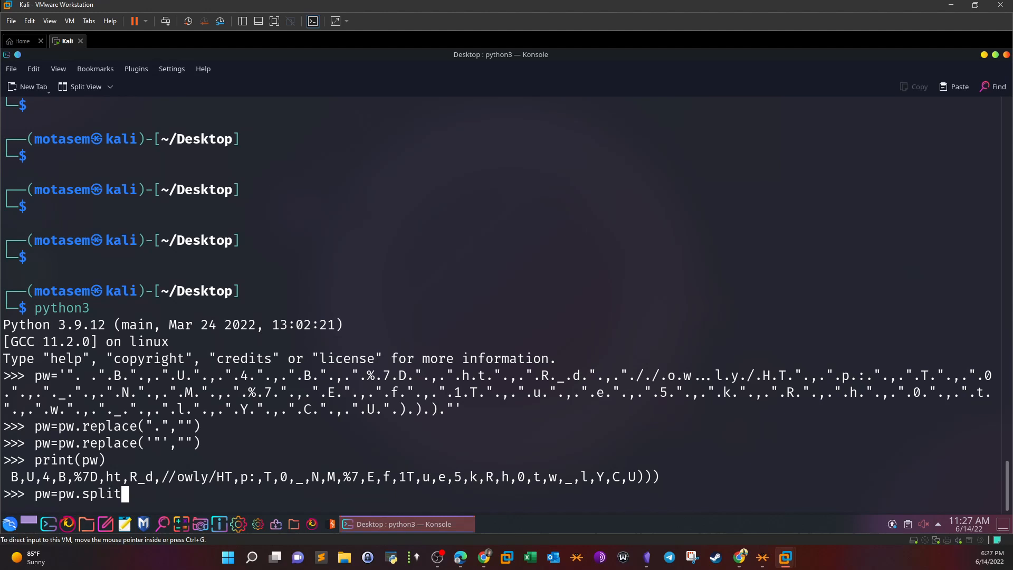
pyautogui.write('()')
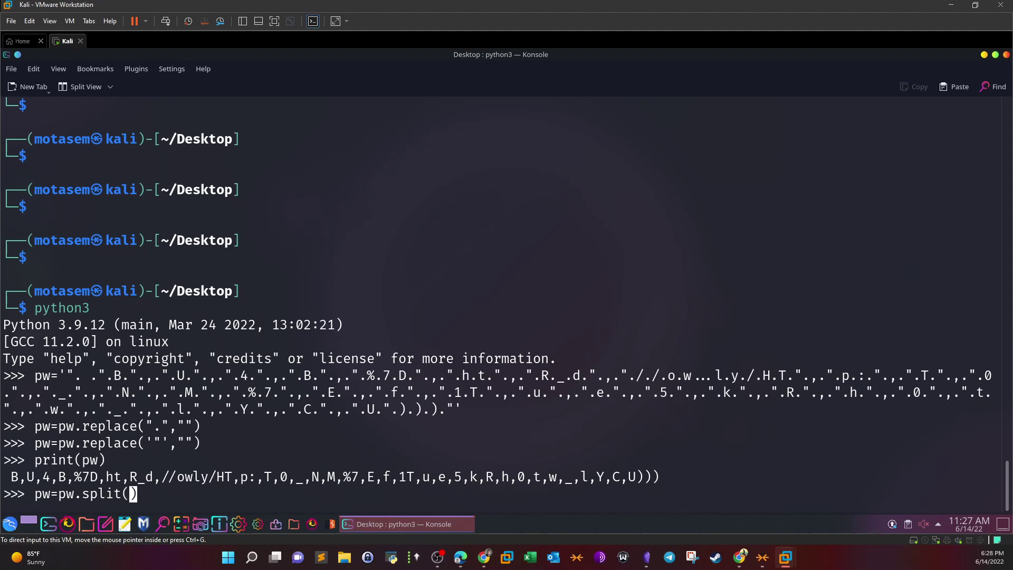
pyautogui.write('",')
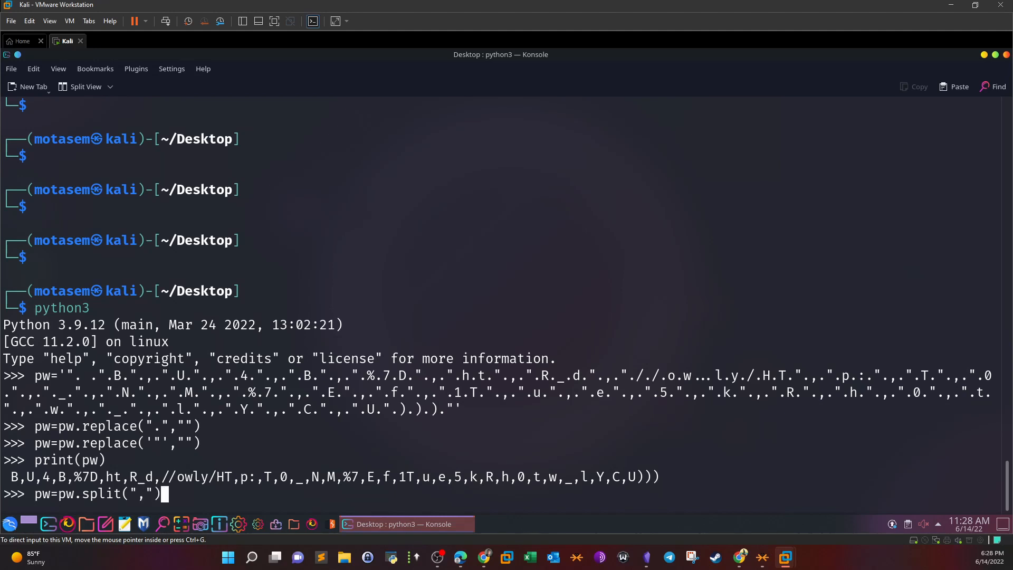
pyautogui.press('Return')
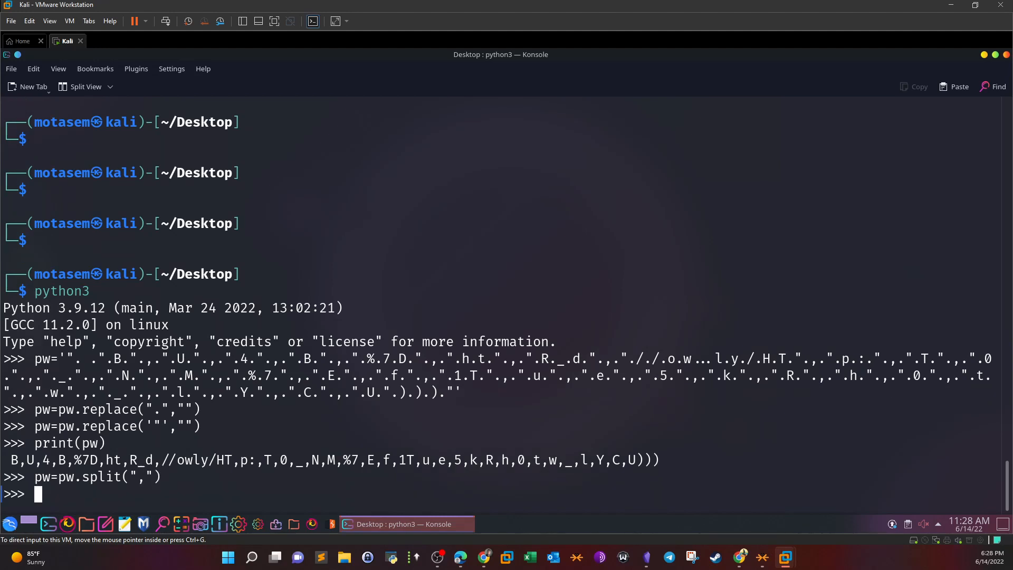
# Build pwv2 from the reordered fragments and print the reassembled ow.ly URL
pyautogui.write('p')
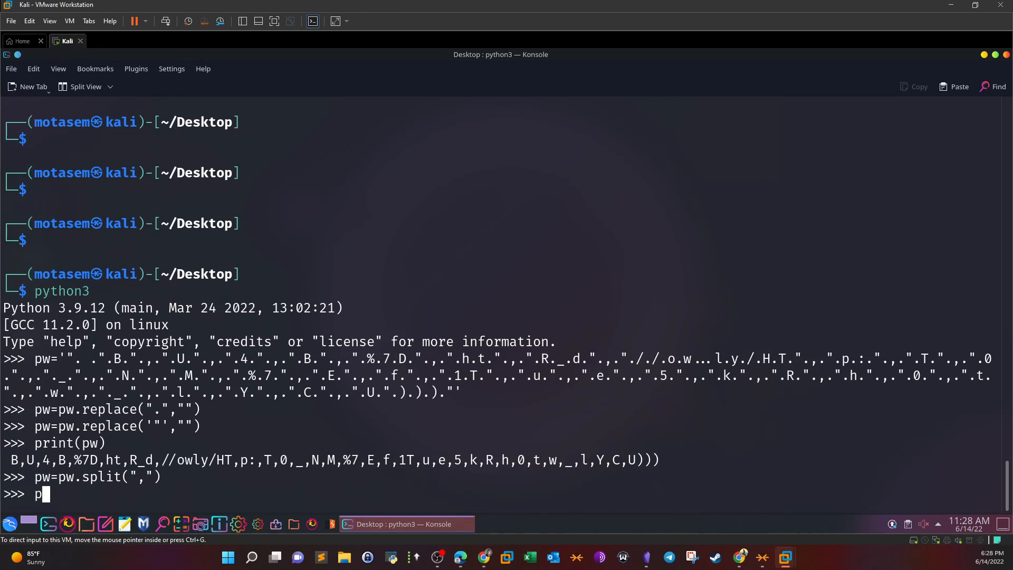
pyautogui.write('wv2')
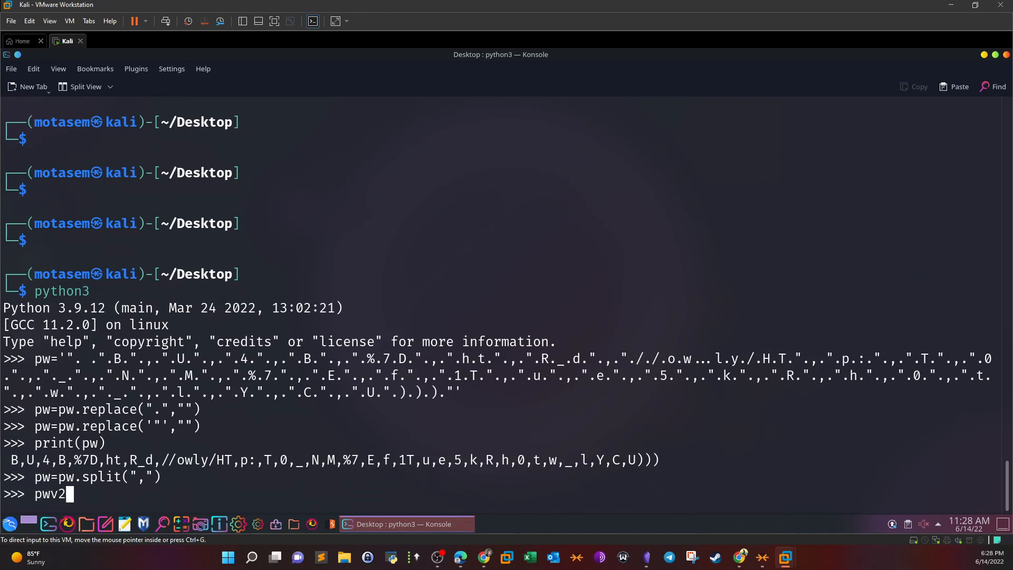
pyautogui.write('=')
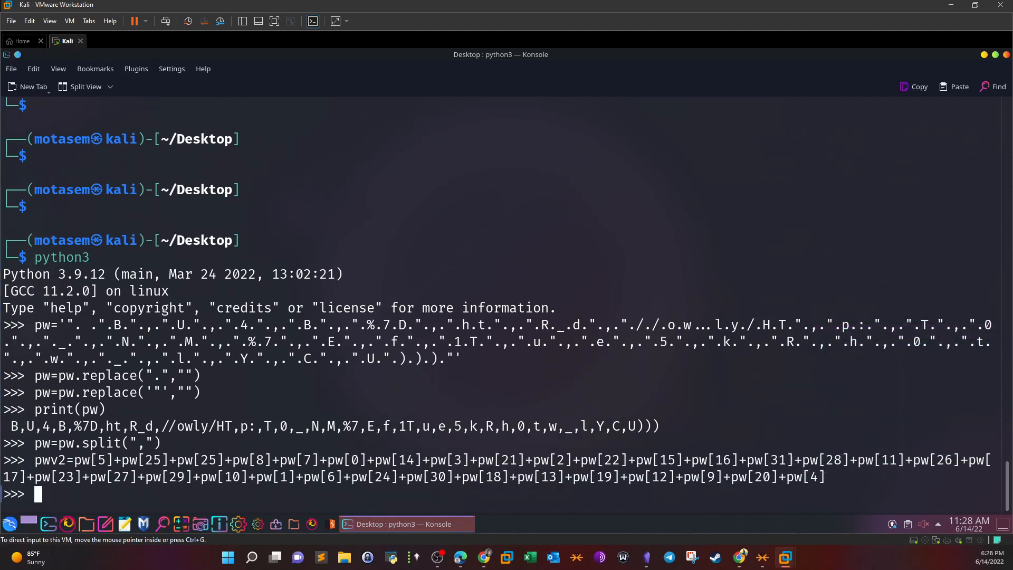
pyautogui.write('print(pwv2')
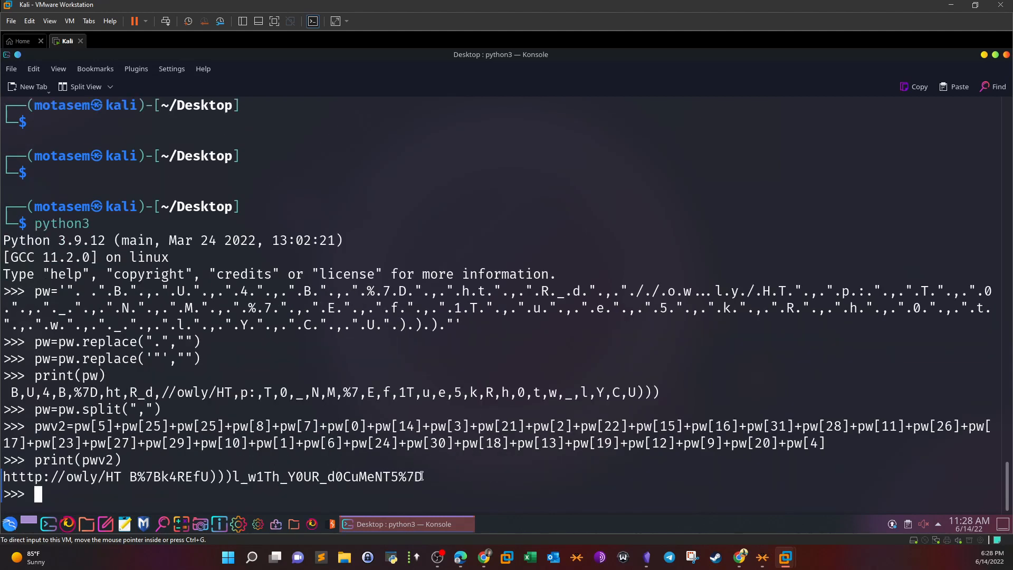
# Copy the reconstructed URL into CyberChef and URL-decode it into the flag text
pyautogui.rightClick(194, 477)
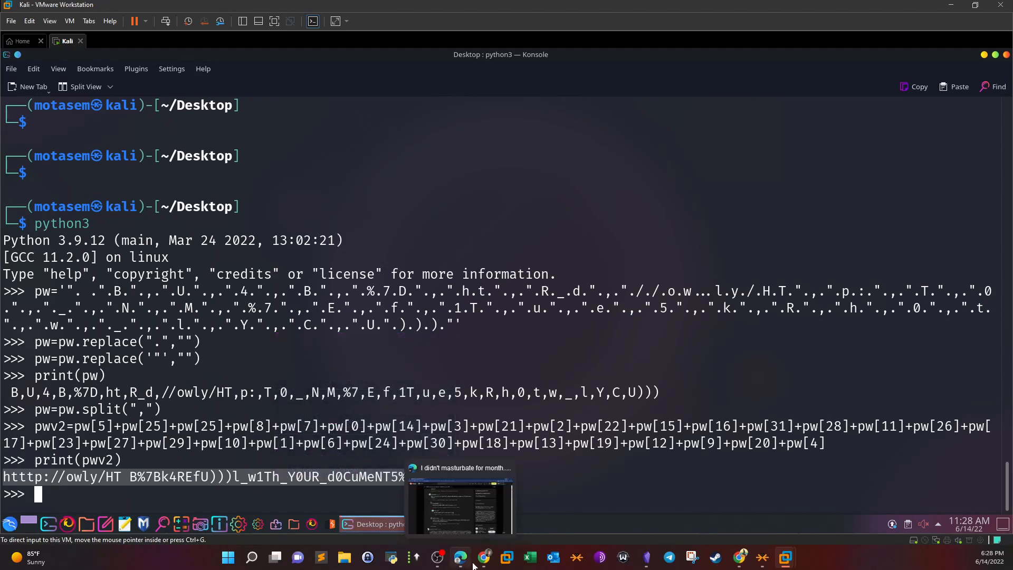
pyautogui.click(461, 556)
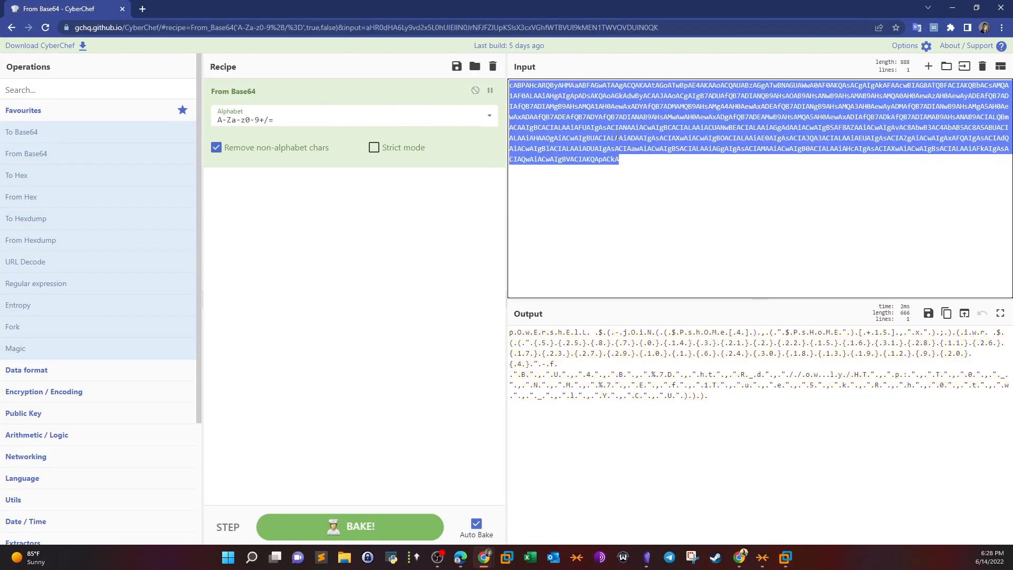
pyautogui.click(493, 66)
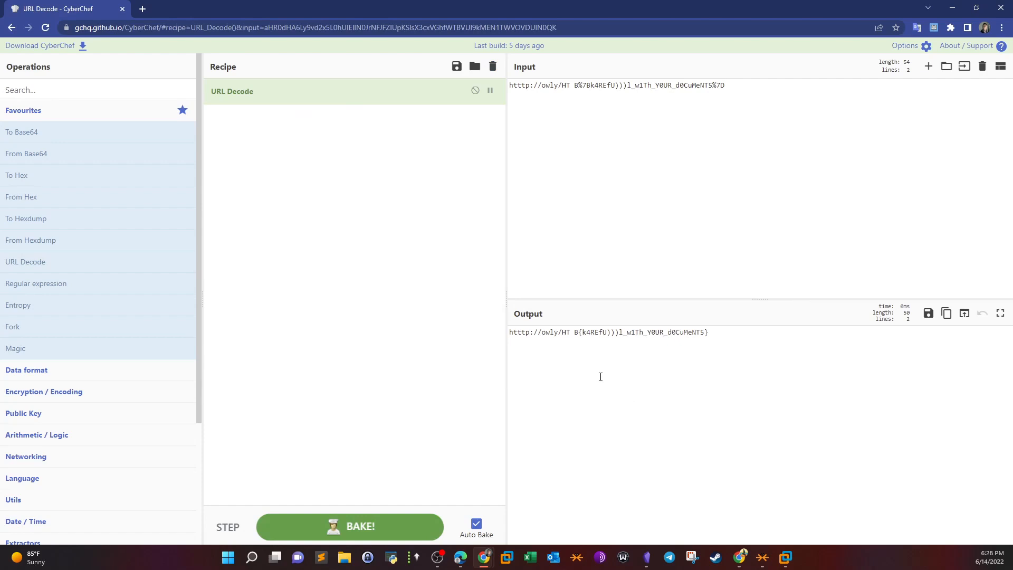
pyautogui.click(611, 333)
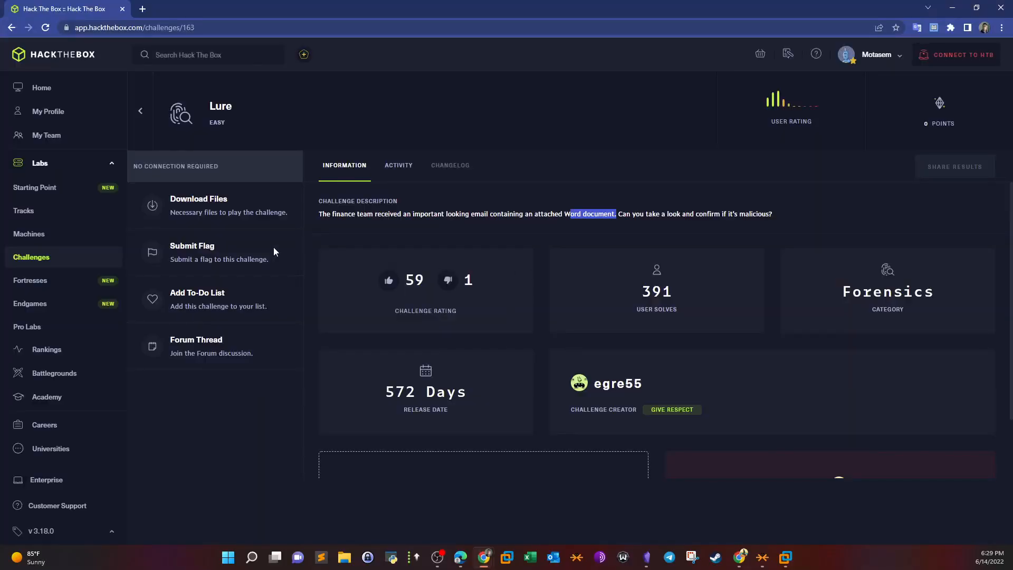
# Submit the decoded flag for Lure with difficulty 5 and confirm the Pwned message
pyautogui.click(192, 252)
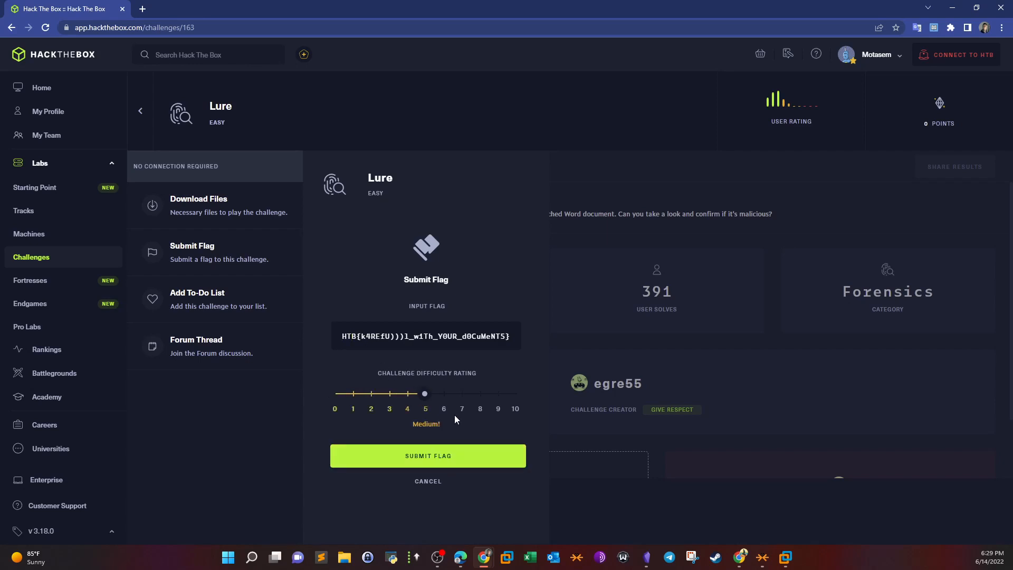
pyautogui.click(428, 456)
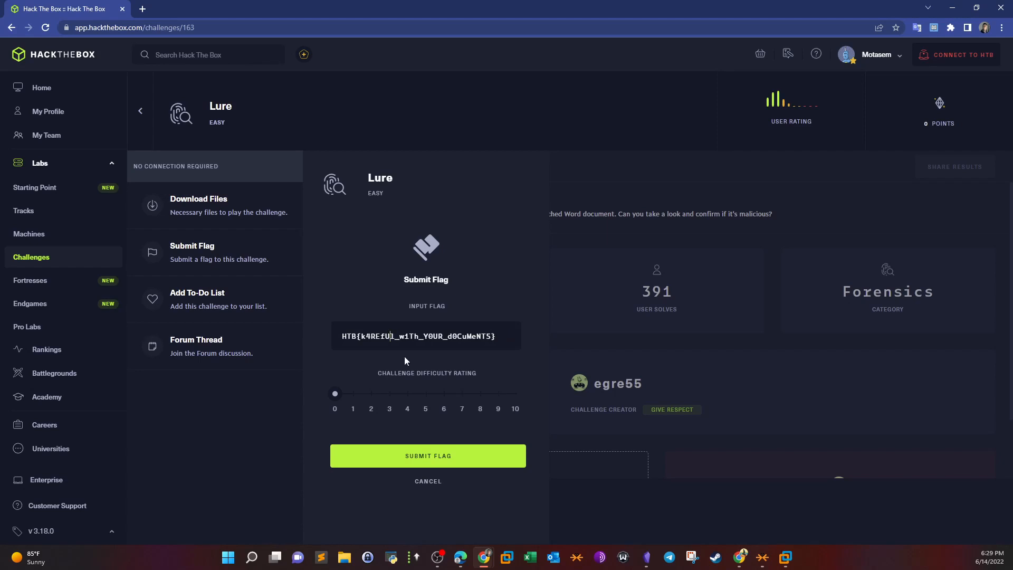
pyautogui.moveTo(421, 412)
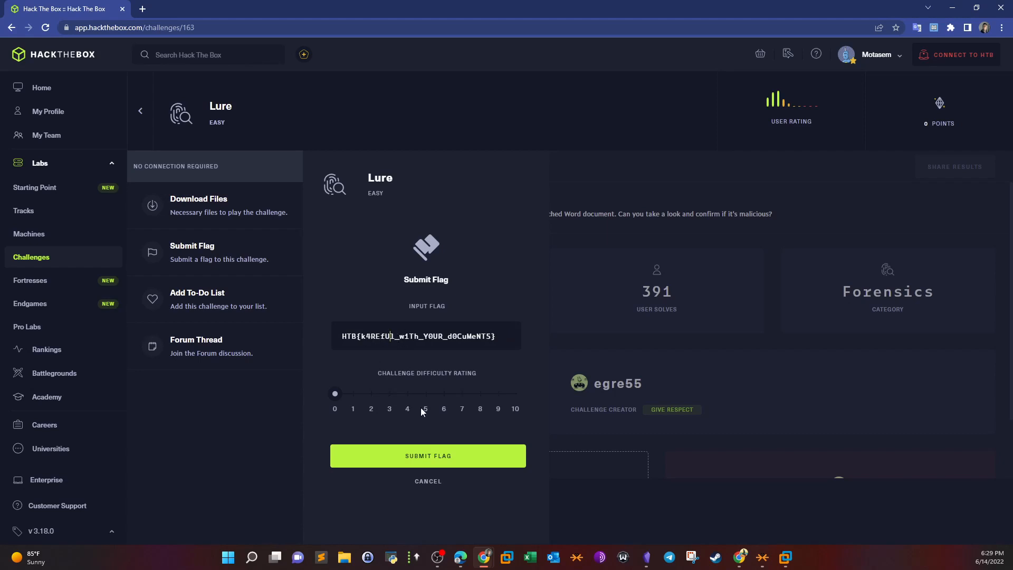
pyautogui.click(425, 393)
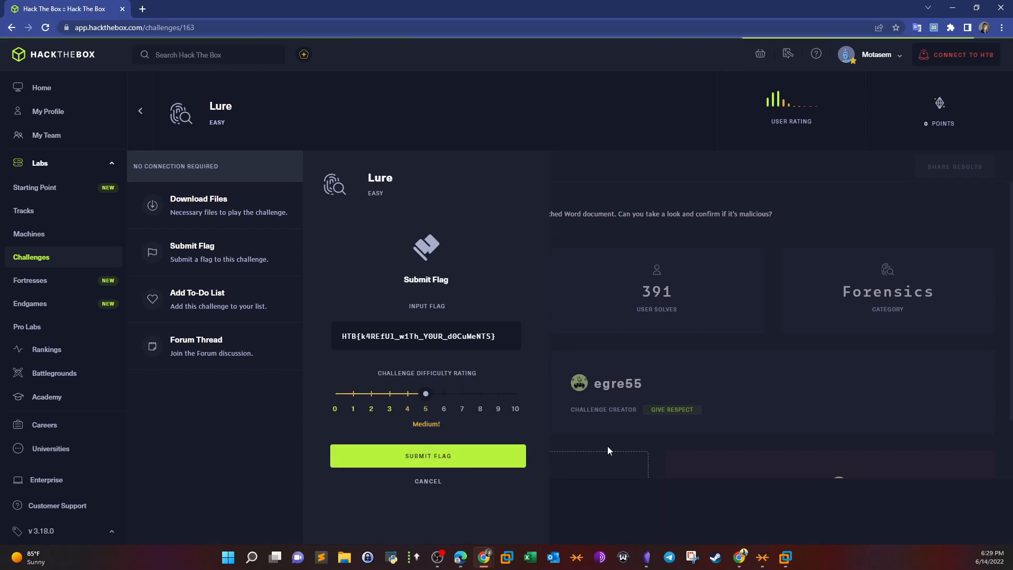
pyautogui.click(427, 456)
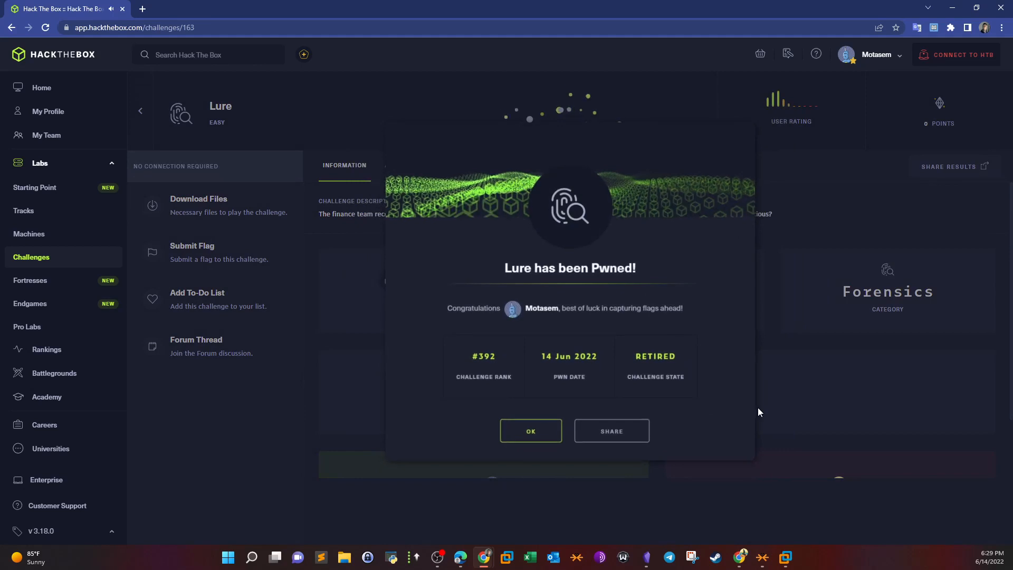
pyautogui.click(531, 430)
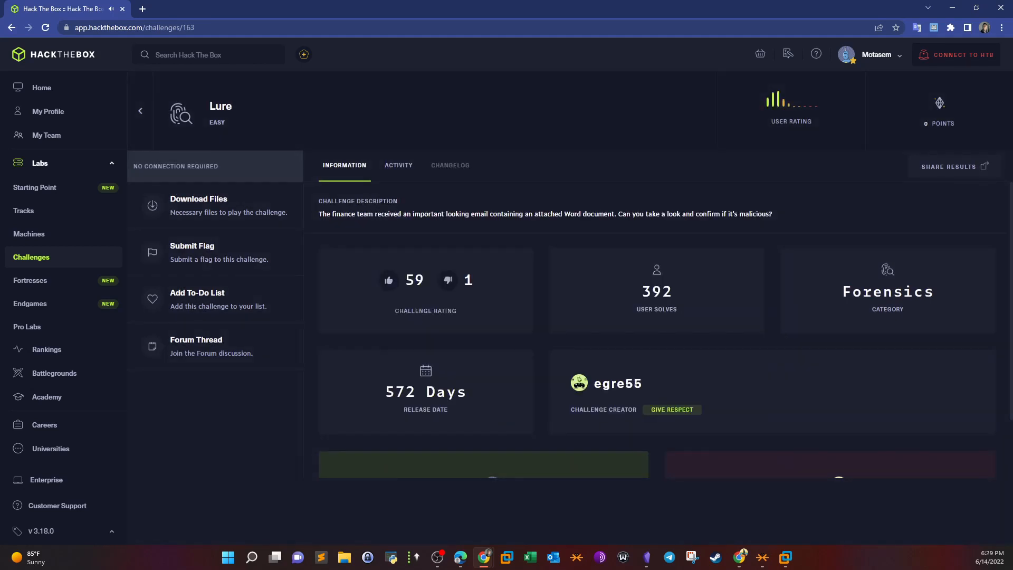